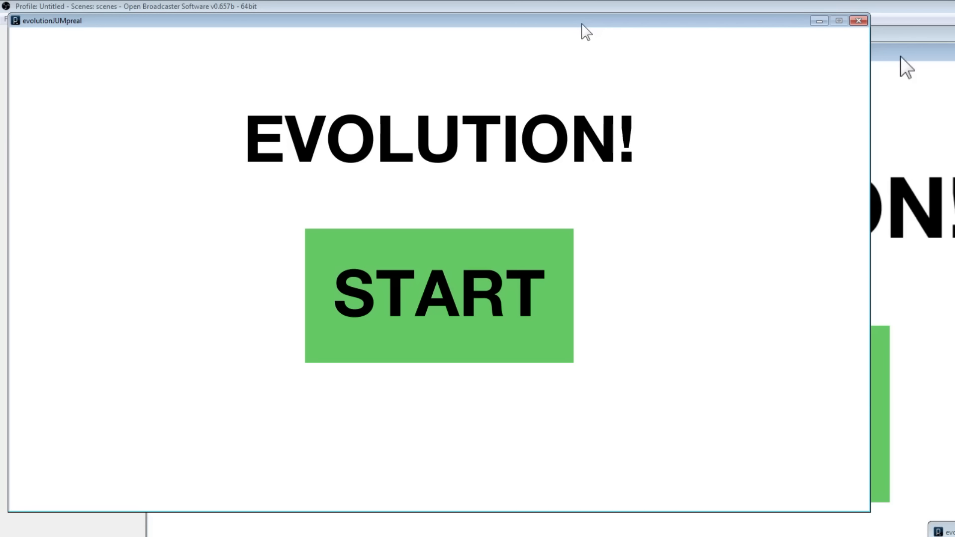
pyautogui.moveTo(645, 101)
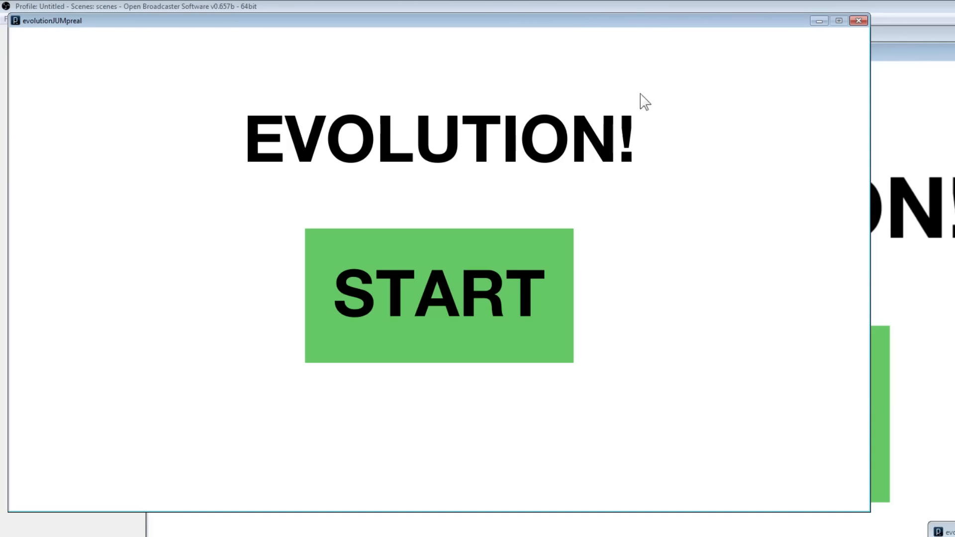
# Start the simulation, create 1000 random creatures, and reach the Generation 0 dashboard at 0.0 cm.
pyautogui.click(437, 294)
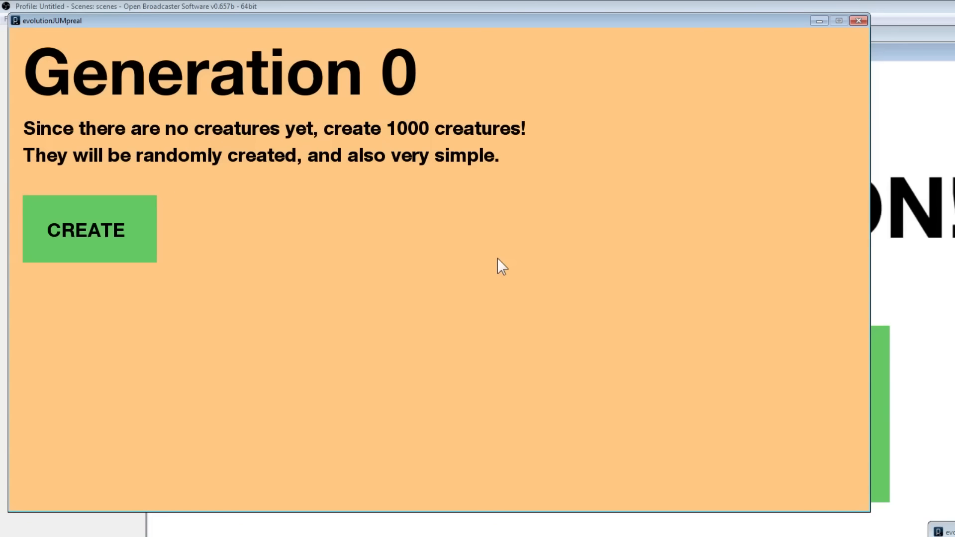
pyautogui.click(89, 229)
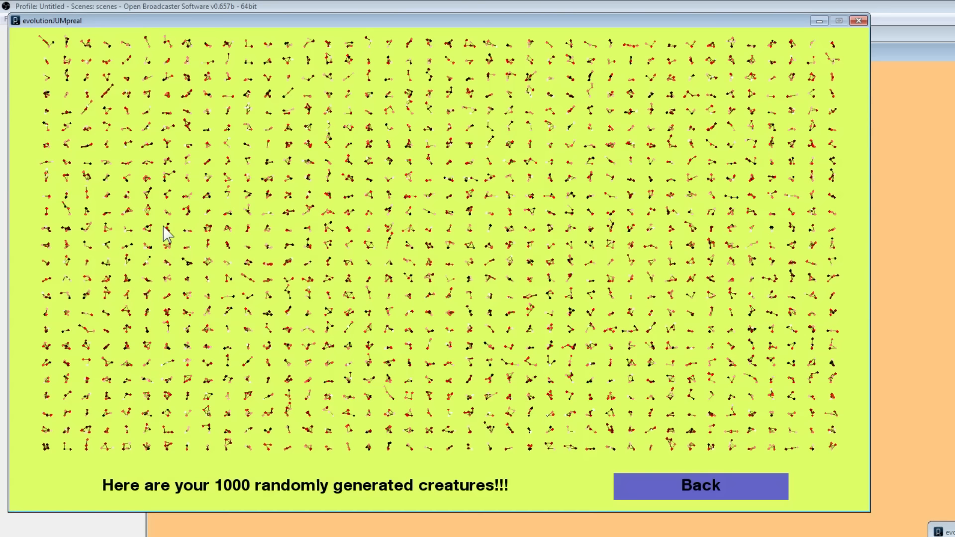
pyautogui.click(699, 485)
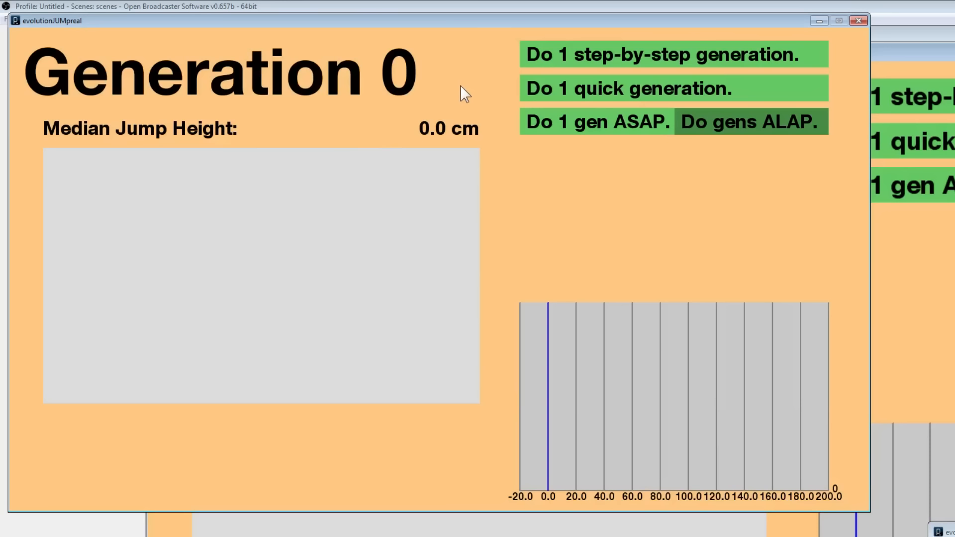
# Run one quick generation so all 1,000 Generation 0 creatures are tested.
pyautogui.click(661, 53)
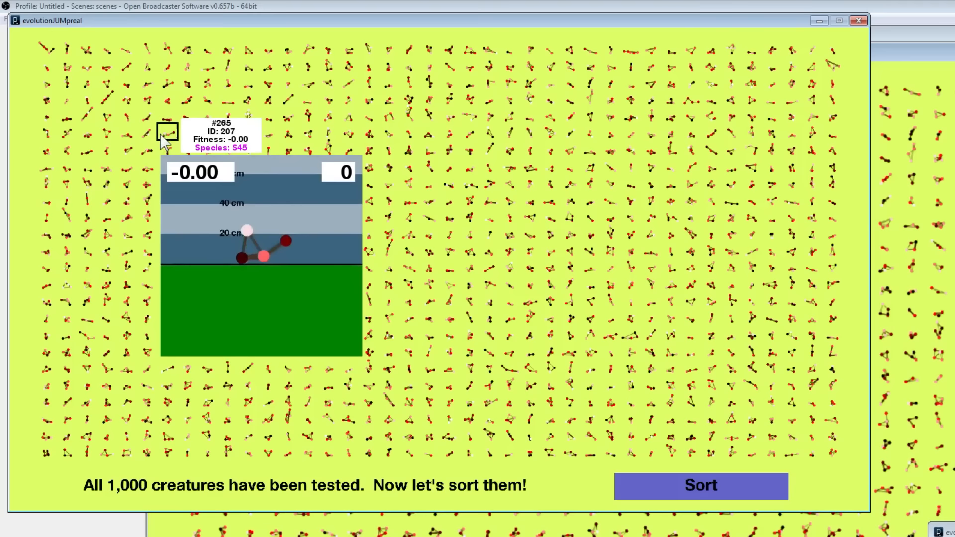
# Sort Generation 0's 1,000 creatures by fitness, with the top creature at 7.00.
pyautogui.click(700, 485)
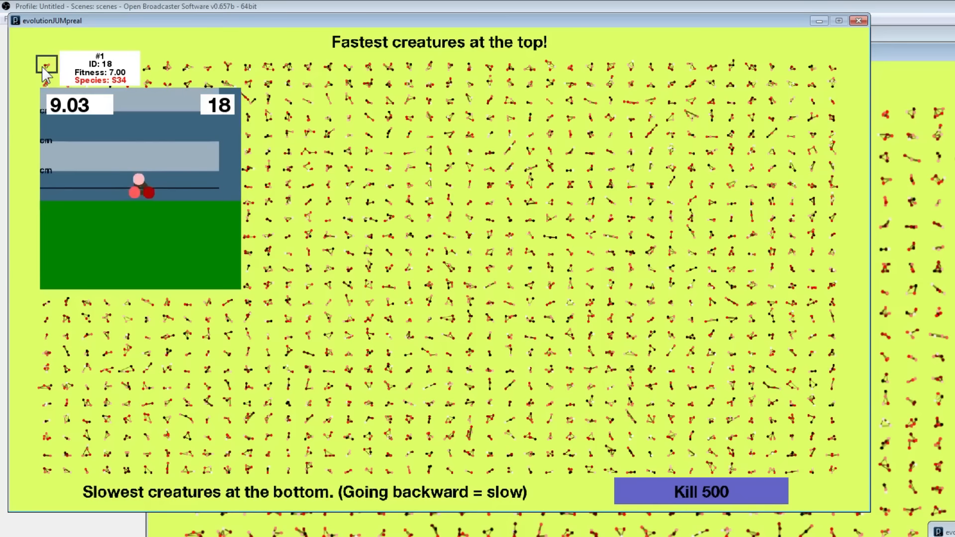
# Kill the slowest 500 creatures and reproduce, landing back on the EVOLUTION! title screen.
pyautogui.click(700, 491)
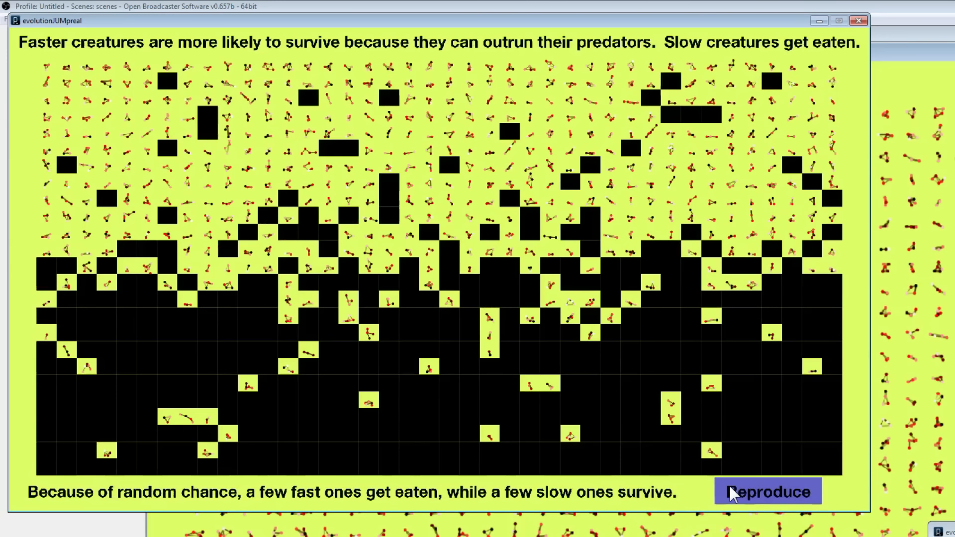
pyautogui.click(767, 492)
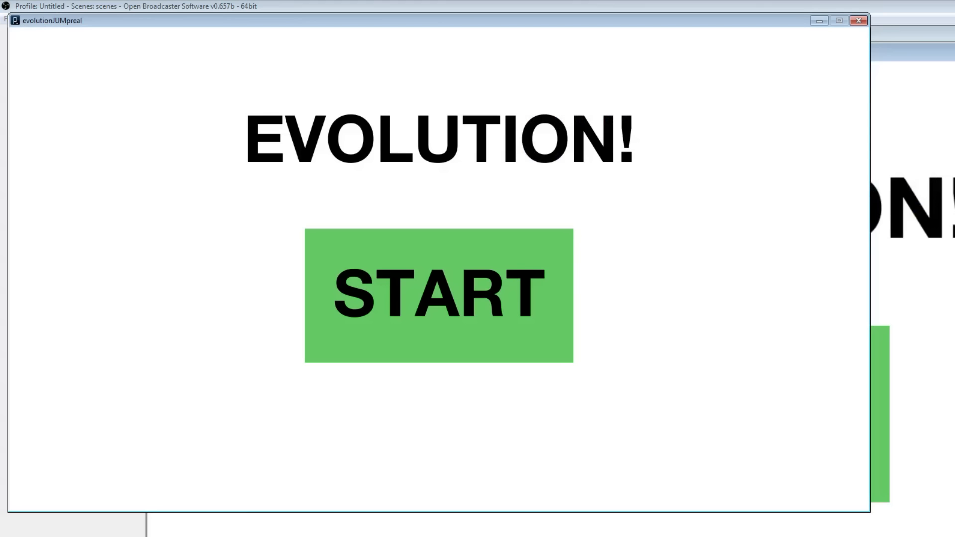
# Restart and create a fresh 1000 random creatures, returning to the Generation 0 dashboard.
pyautogui.click(437, 294)
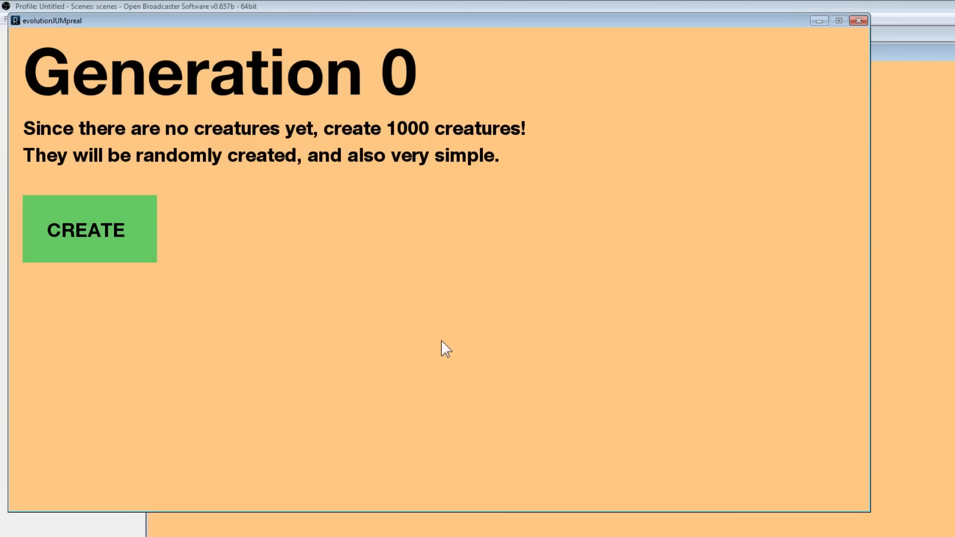
pyautogui.click(89, 229)
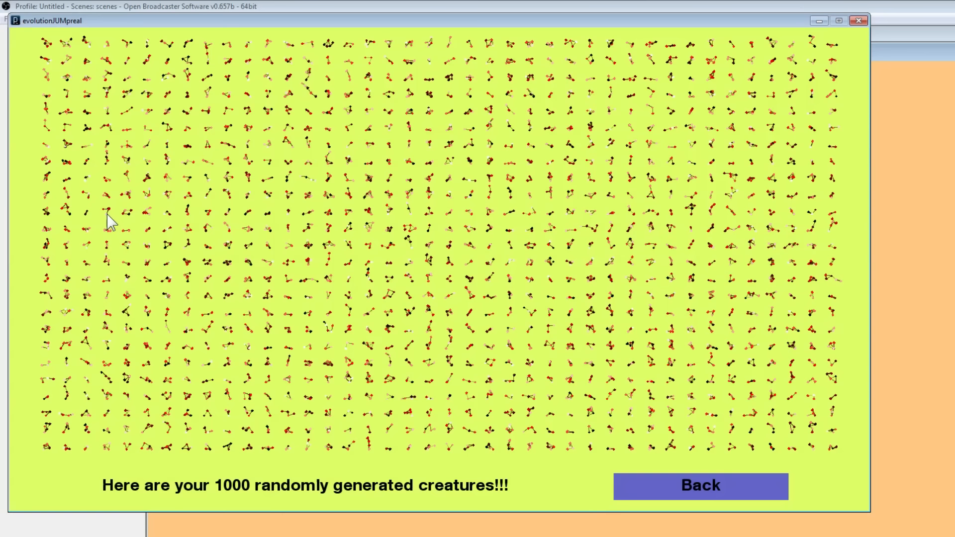
pyautogui.click(699, 485)
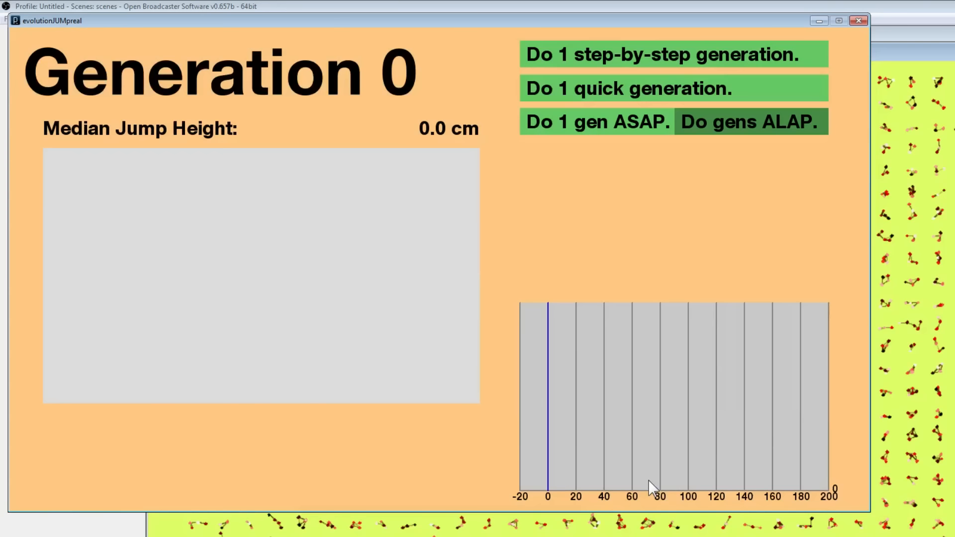
pyautogui.click(749, 121)
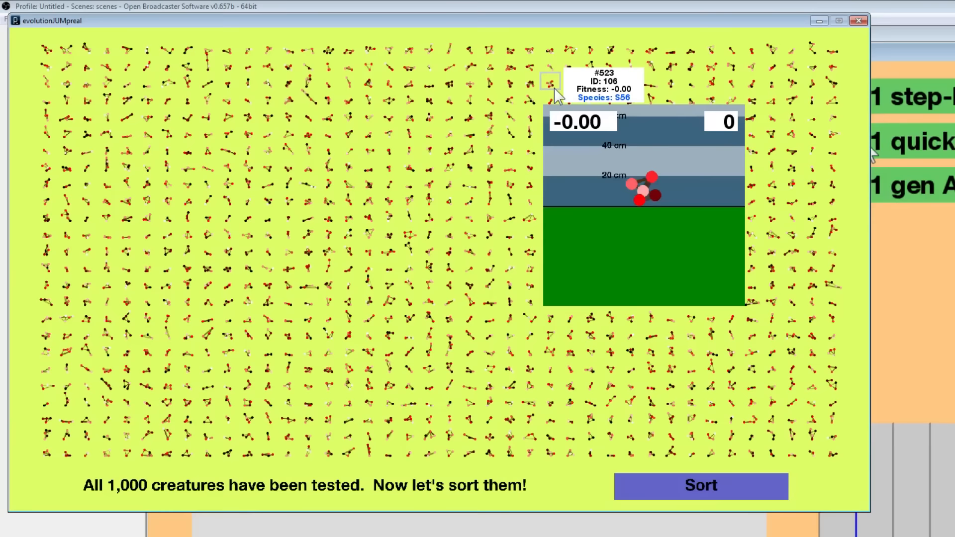
pyautogui.click(700, 485)
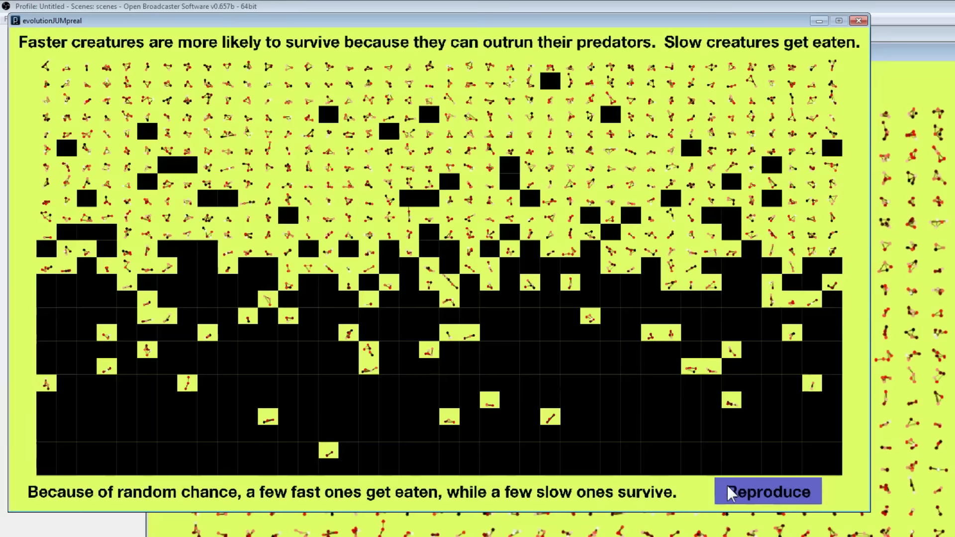
pyautogui.click(767, 492)
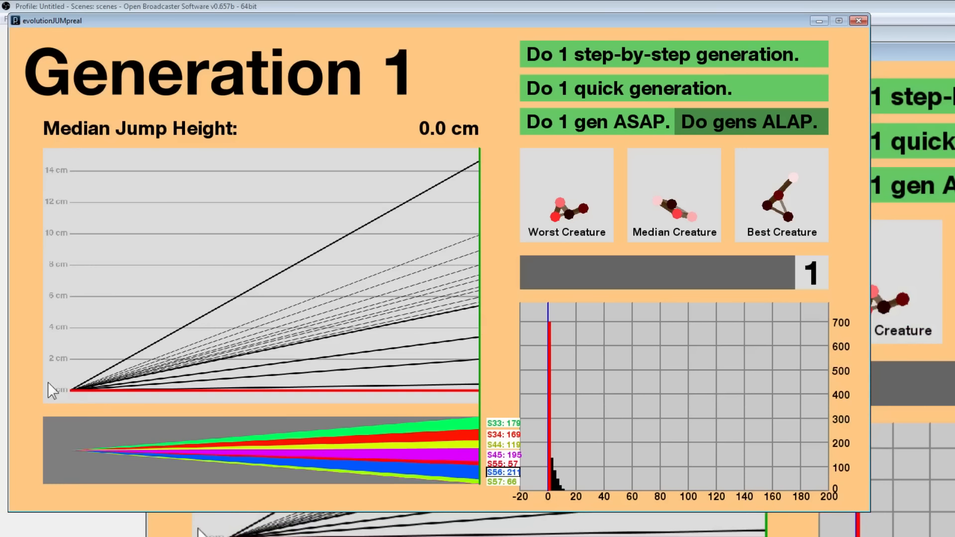
pyautogui.moveTo(75, 315)
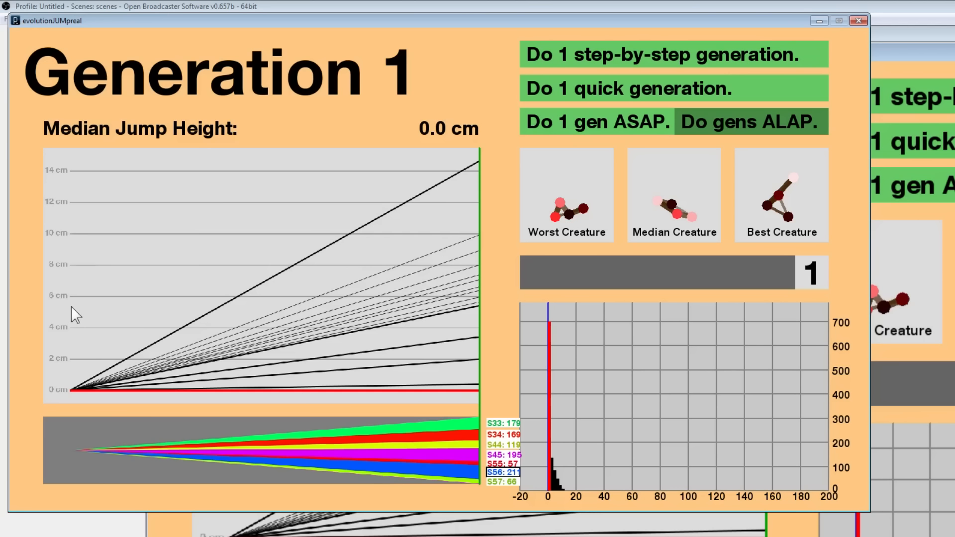
pyautogui.moveTo(364, 262)
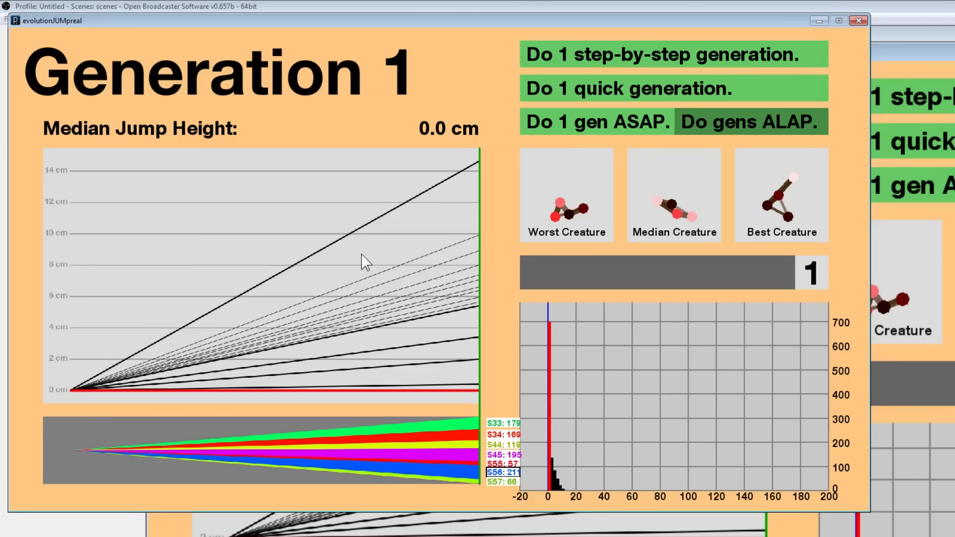
pyautogui.moveTo(438, 290)
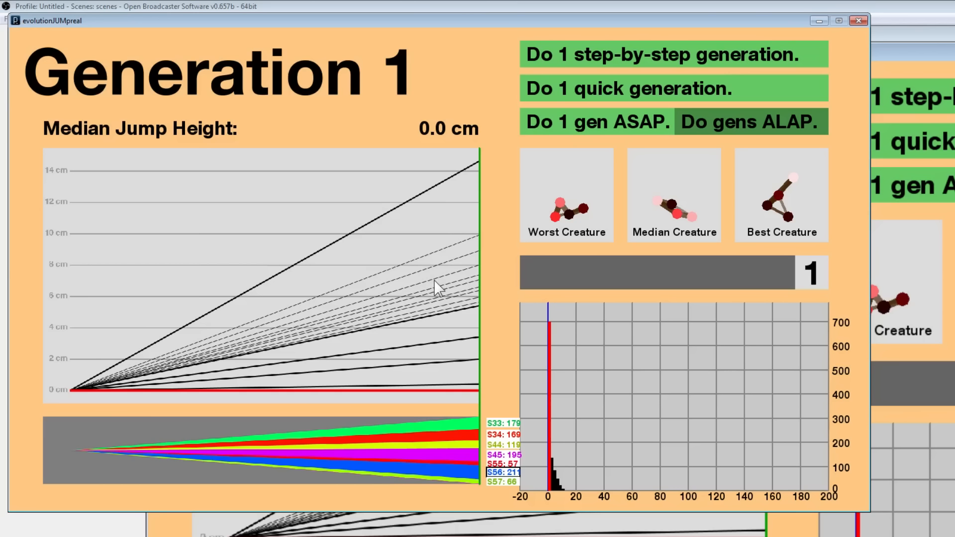
pyautogui.moveTo(532, 329)
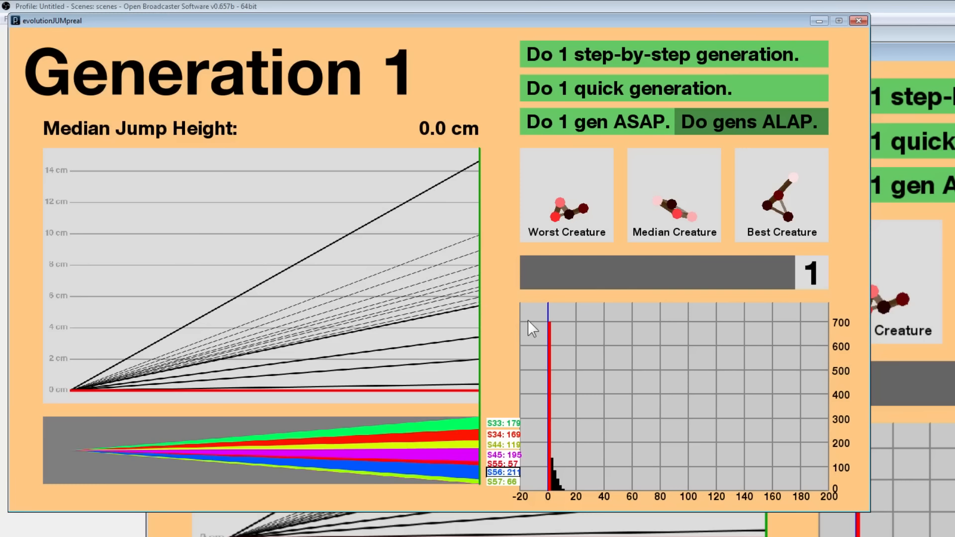
pyautogui.moveTo(819, 293)
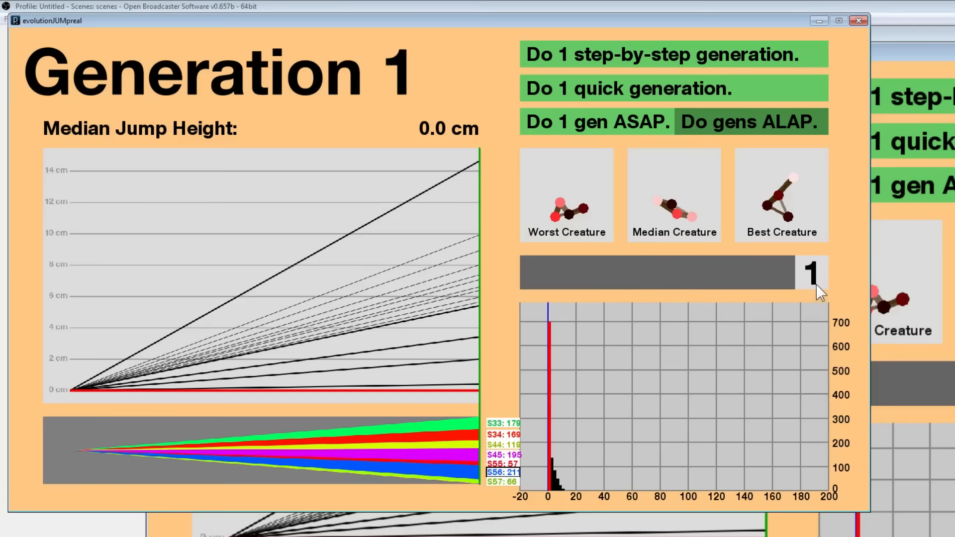
# Run one step-by-step generation until all 1,000 creatures are tested.
pyautogui.click(781, 194)
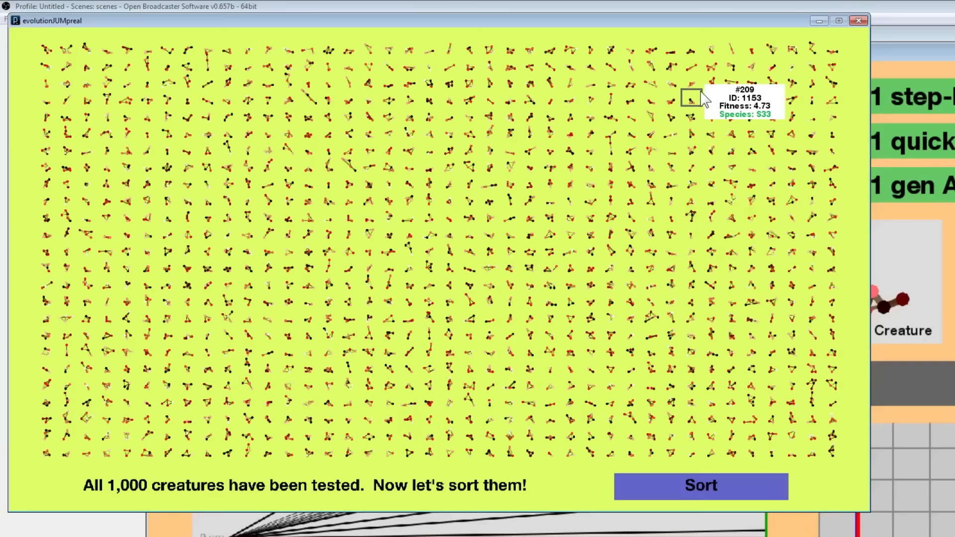
# Sort the tested creatures by jump distance, then kill the slowest 500.
pyautogui.click(699, 486)
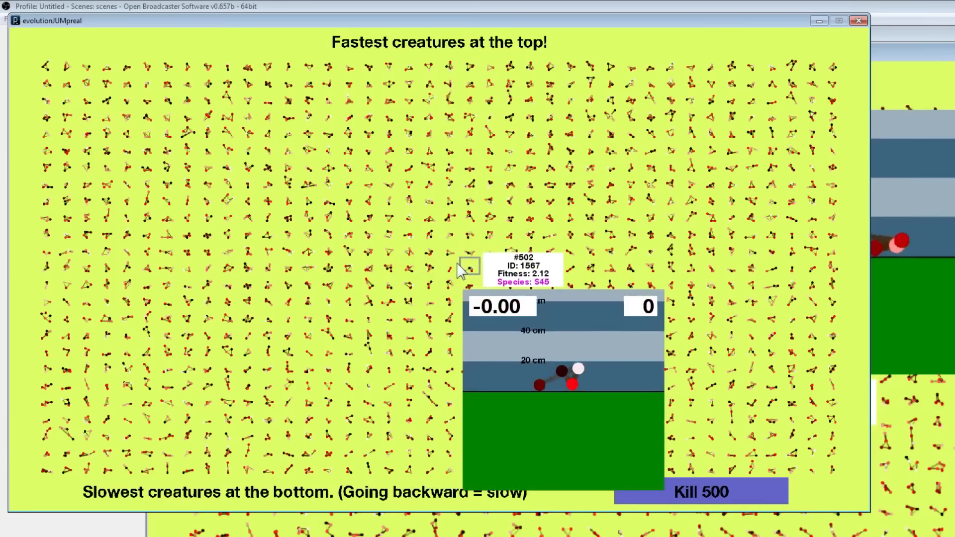
pyautogui.moveTo(466, 350)
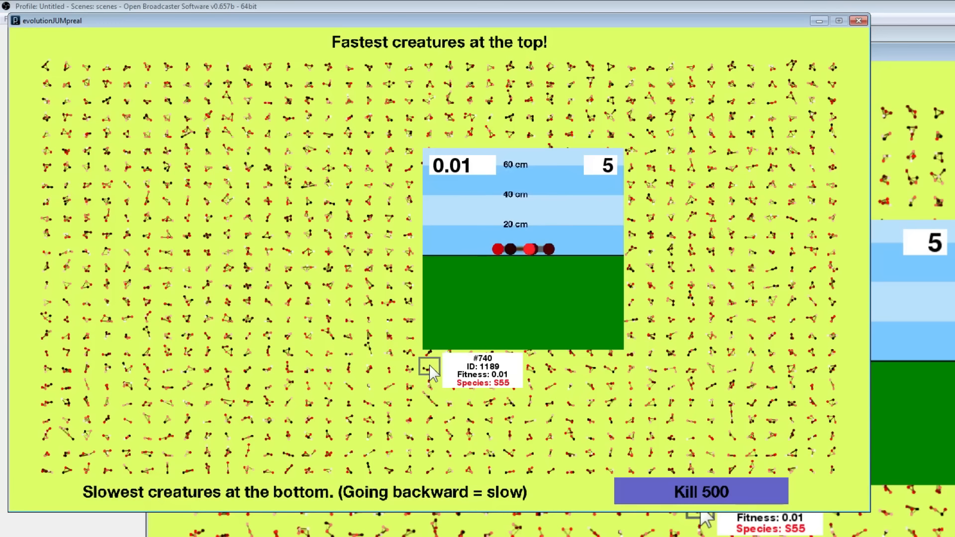
pyautogui.click(700, 490)
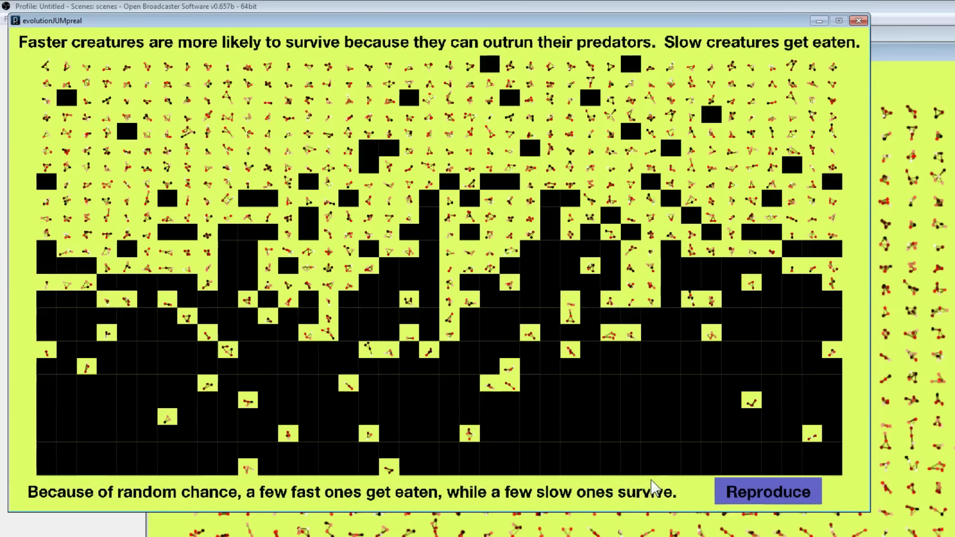
pyautogui.click(767, 492)
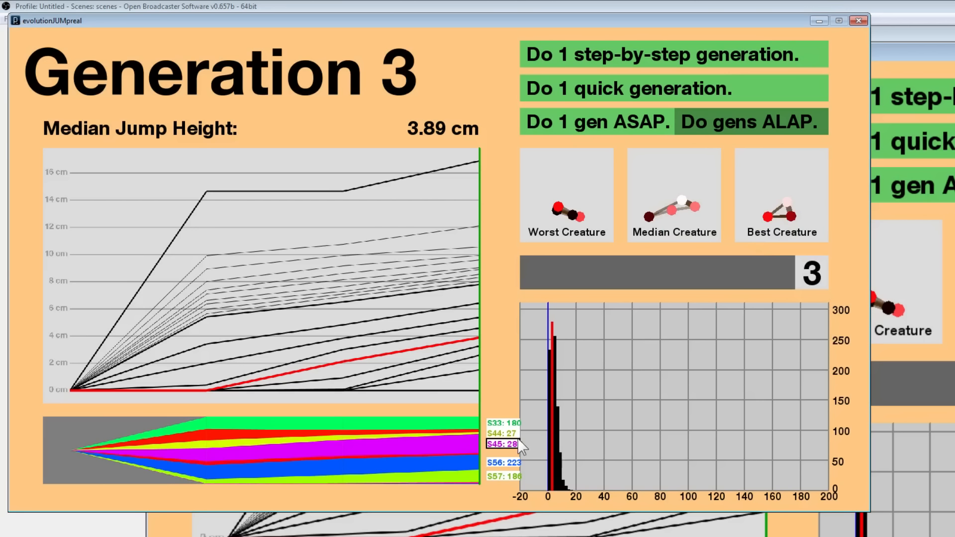
pyautogui.moveTo(680, 282)
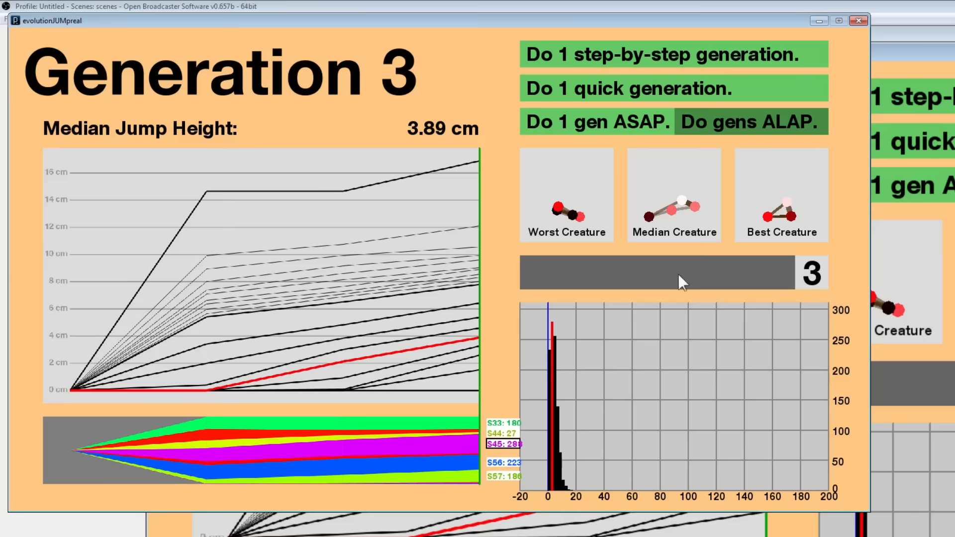
pyautogui.moveTo(860, 292)
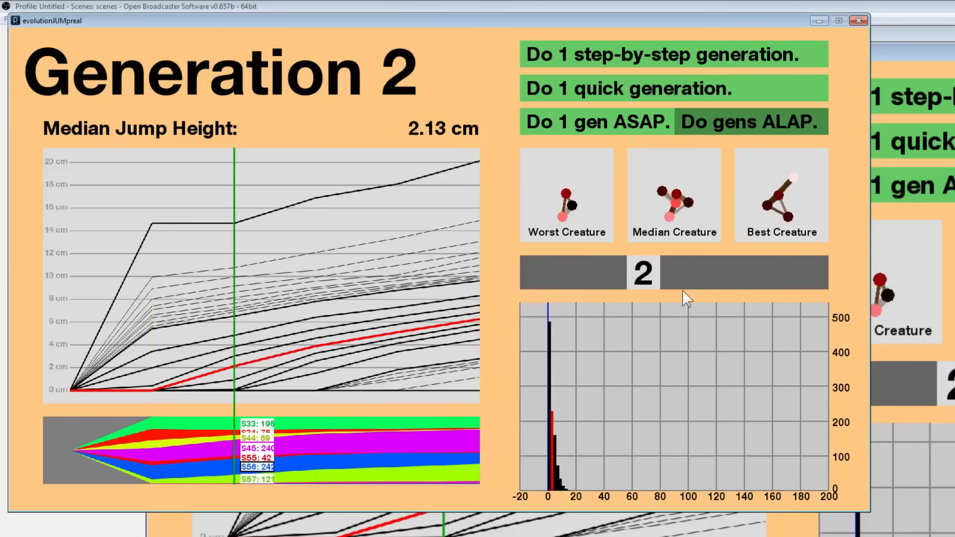
# Run further generations until the best jumper nears 25 cm, then stop the continuous run.
pyautogui.click(749, 121)
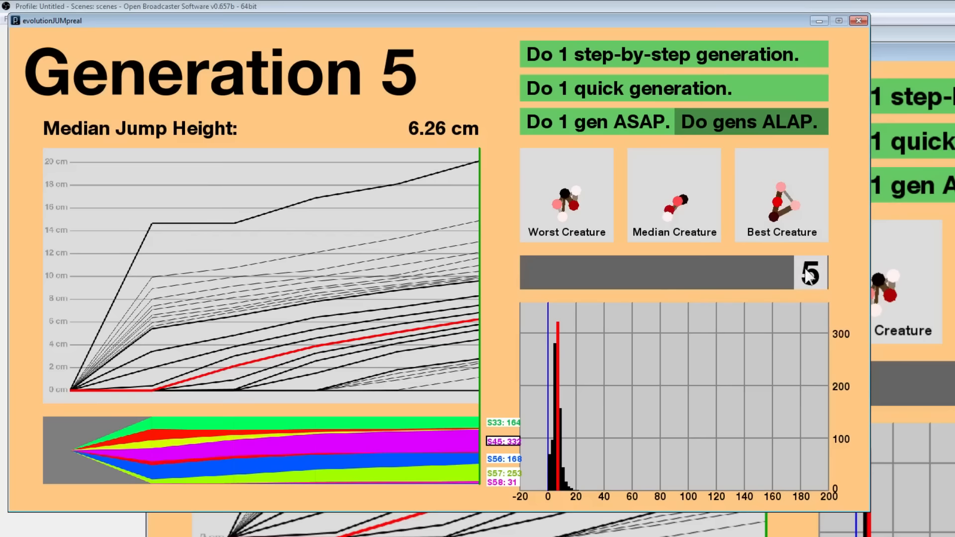
pyautogui.click(749, 121)
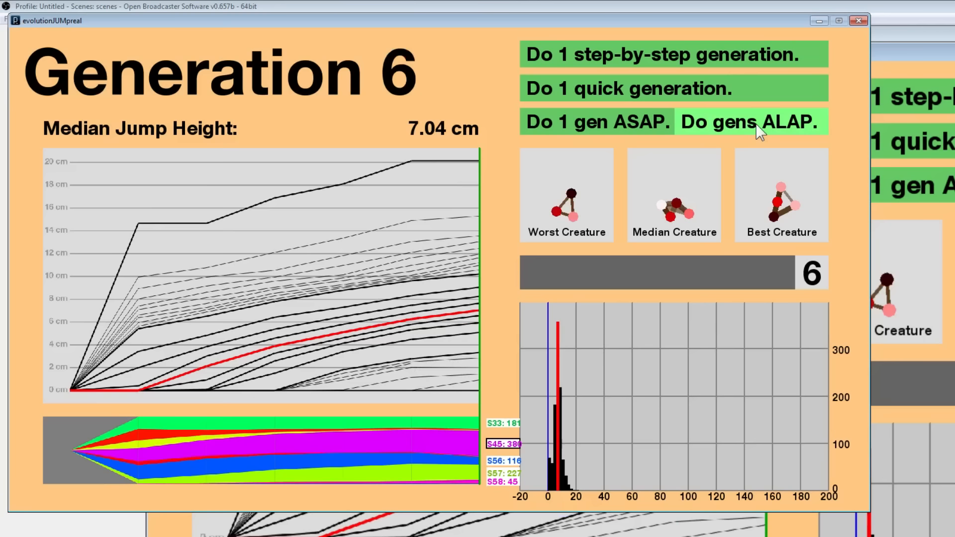
pyautogui.click(750, 122)
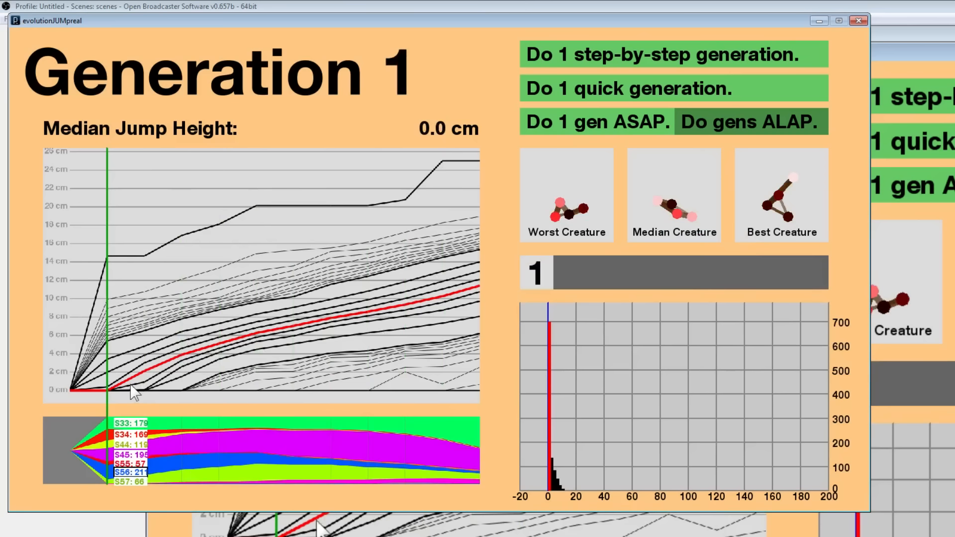
# Run quick generations until Generation 18, with median jump height 16.02 cm.
pyautogui.click(749, 121)
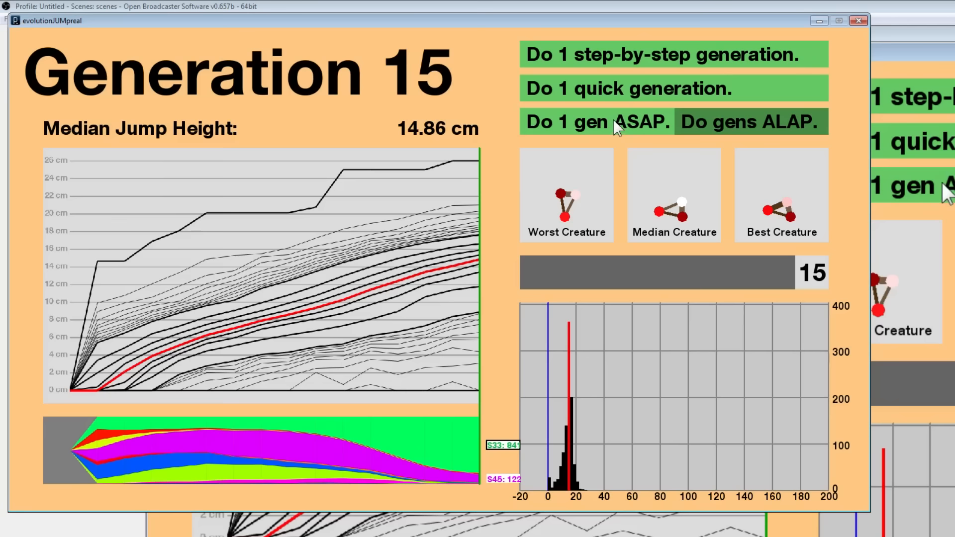
pyautogui.click(597, 121)
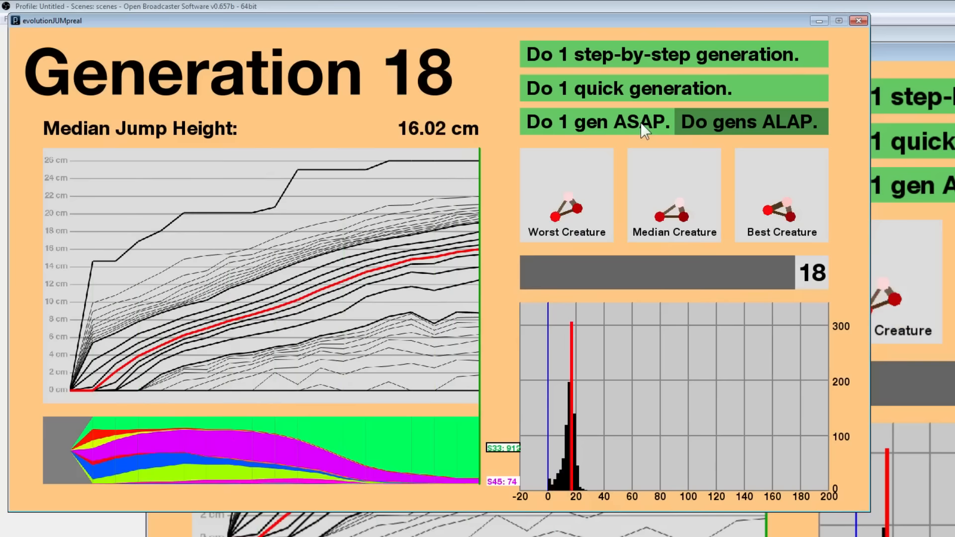
# Evolve continuously with 'Do gens ALAP' and stop at Generation 36, median 19.65 cm.
pyautogui.click(749, 122)
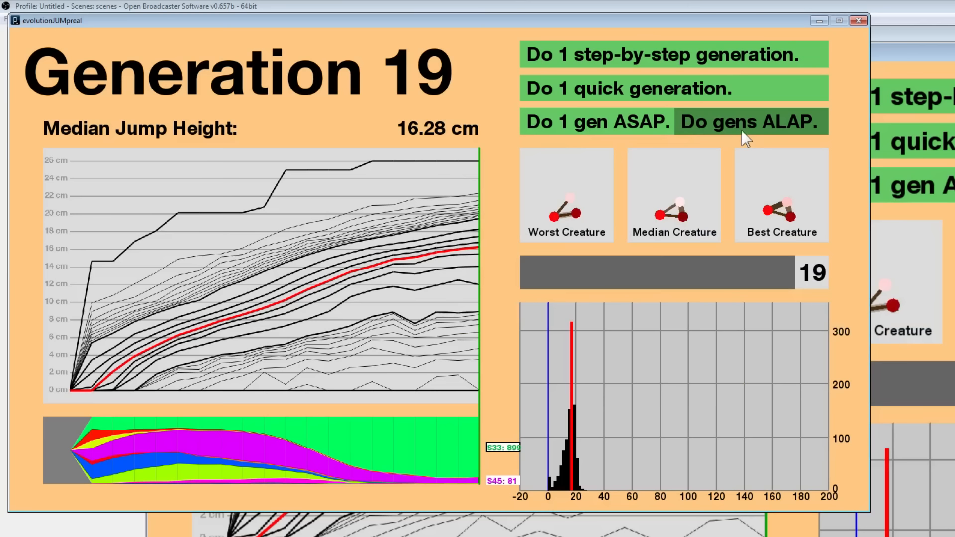
pyautogui.click(750, 121)
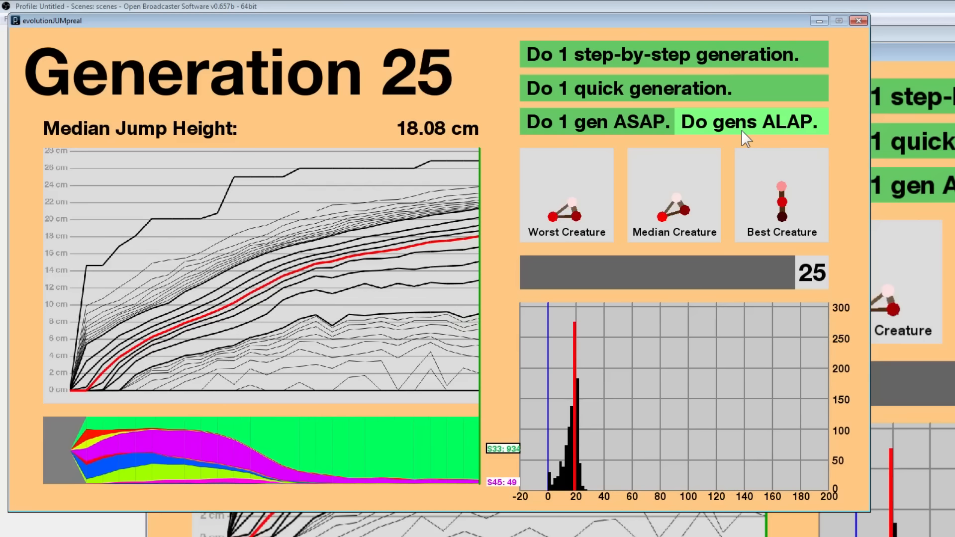
pyautogui.click(751, 121)
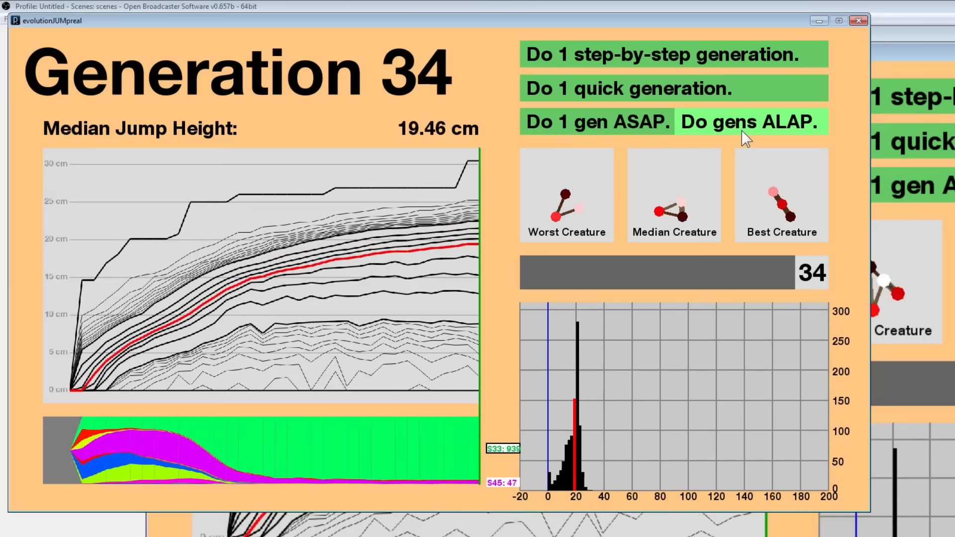
pyautogui.click(751, 122)
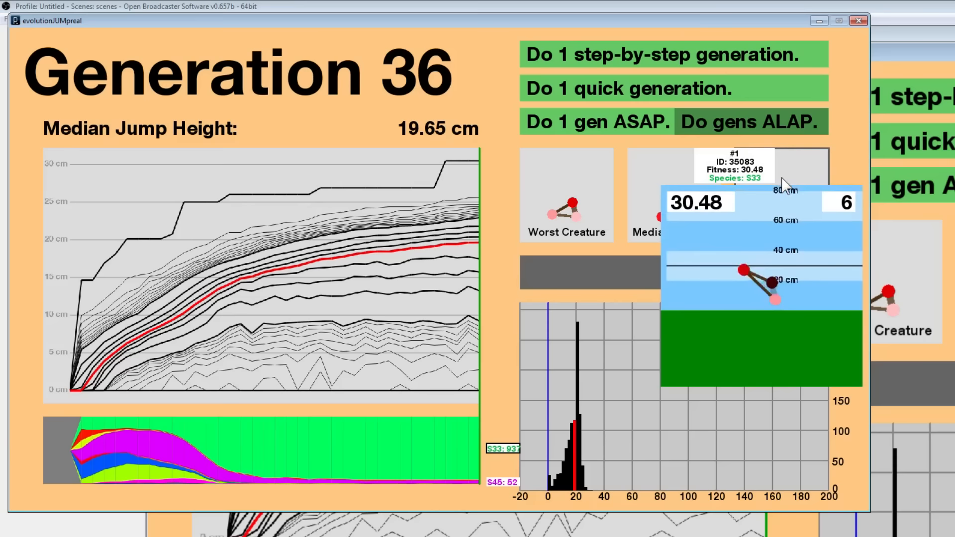
# Run generations past 42, then show Generation 13's stats with its 13.42 cm median.
pyautogui.click(751, 122)
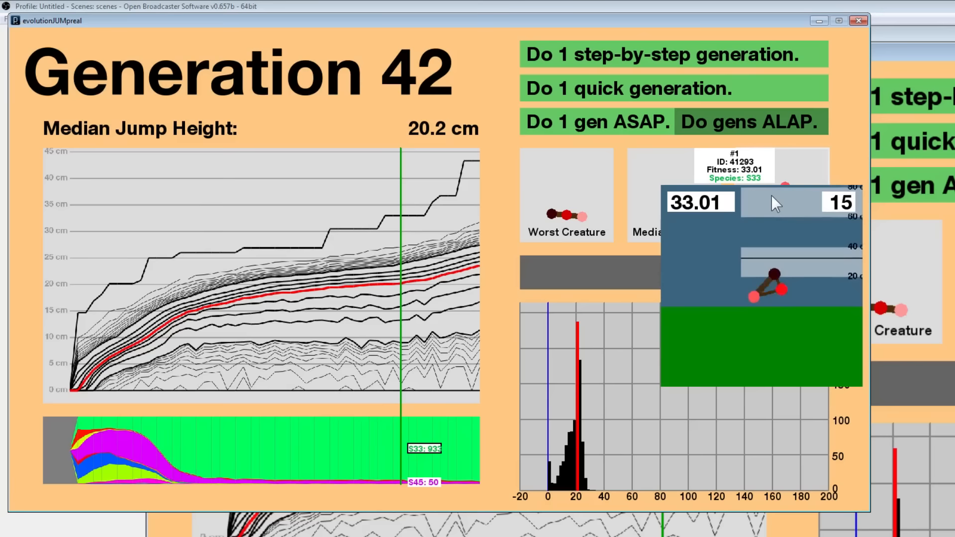
pyautogui.click(750, 121)
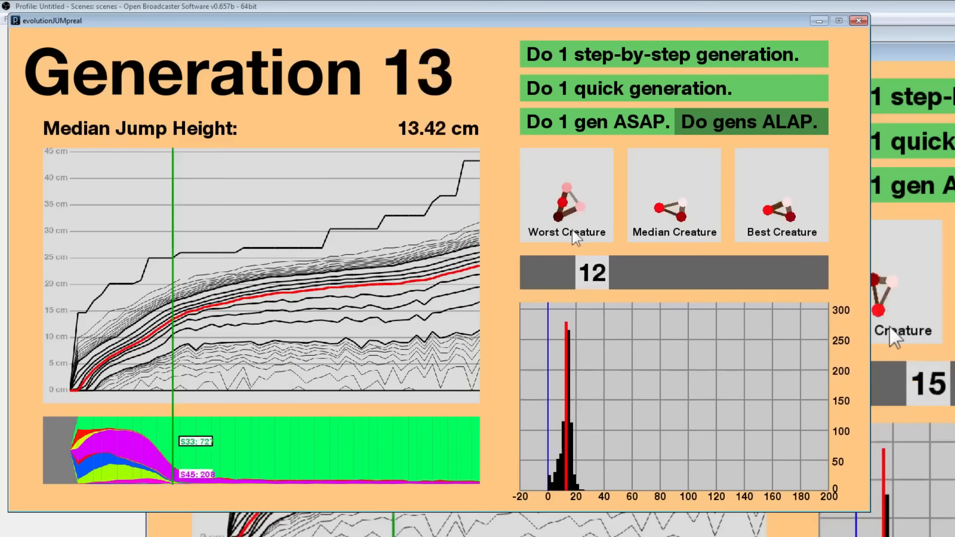
# Run generations continuously up to Generation 199, with median jump height near 35.75 cm.
pyautogui.click(749, 121)
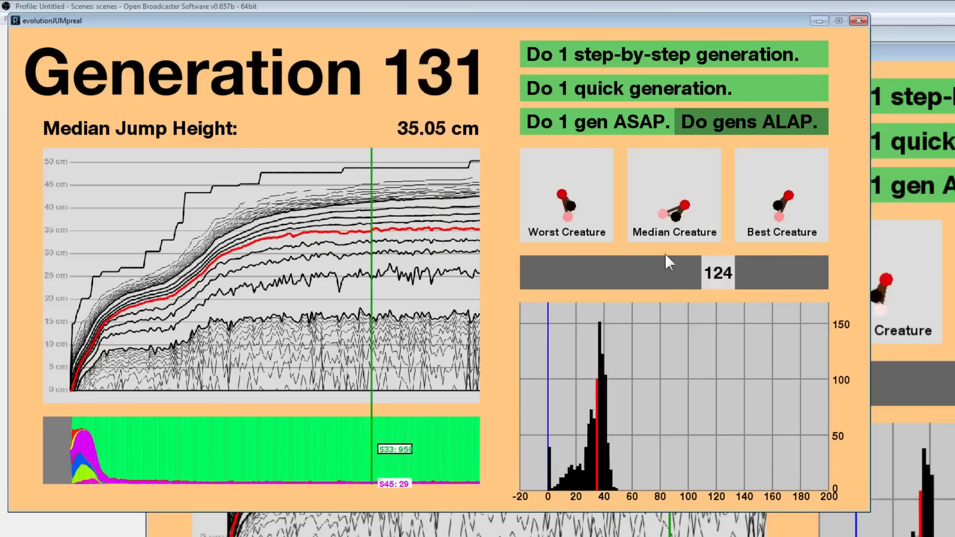
pyautogui.click(750, 121)
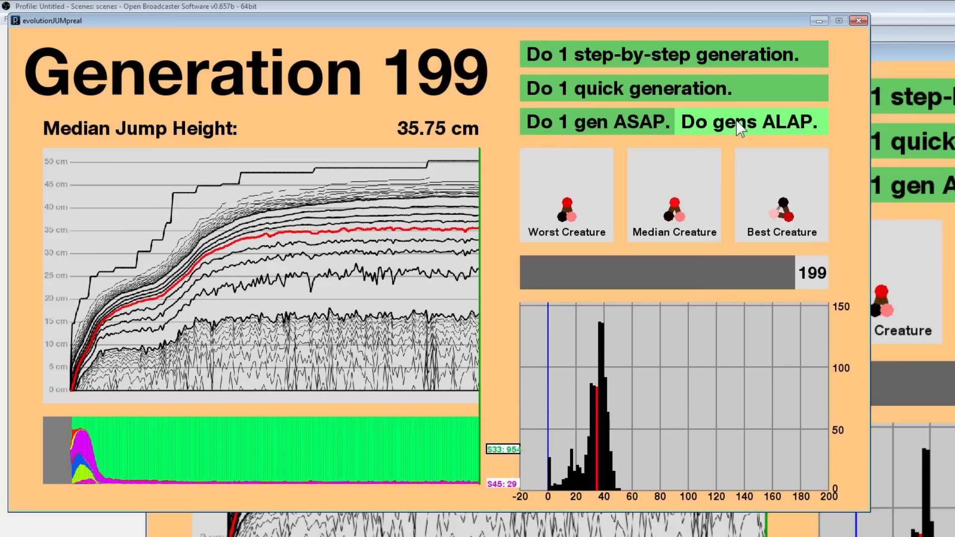
# Stop the run at Generation 224, review Generation 5, and return to the source code.
pyautogui.click(750, 121)
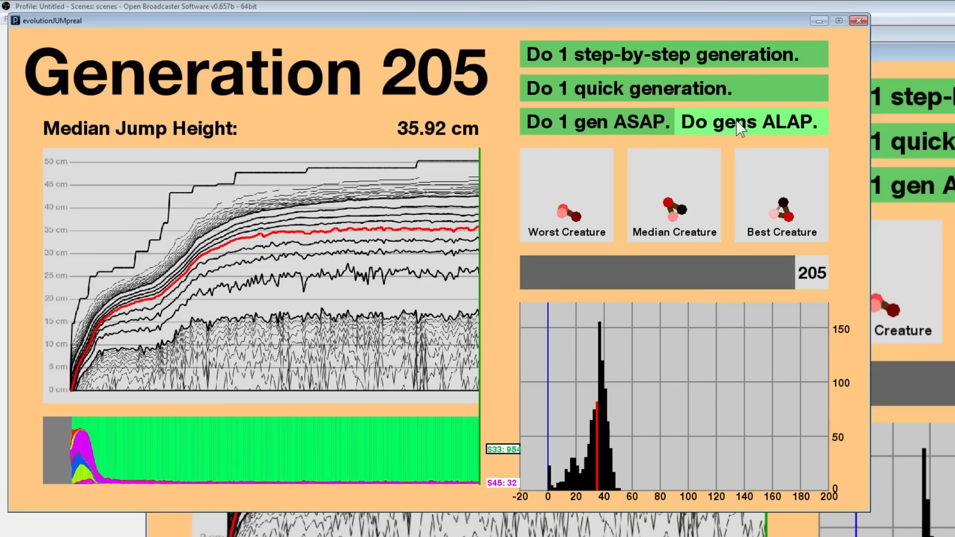
pyautogui.click(749, 122)
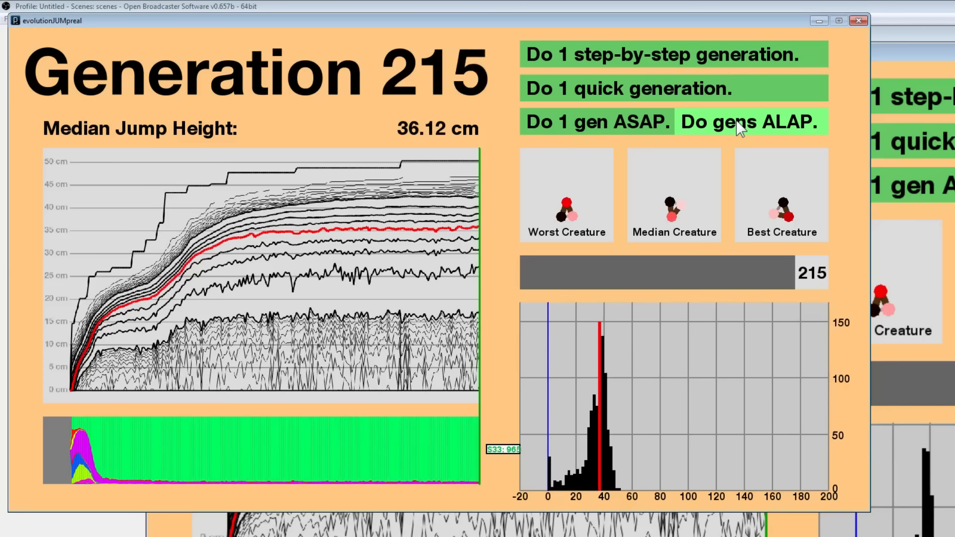
pyautogui.click(749, 122)
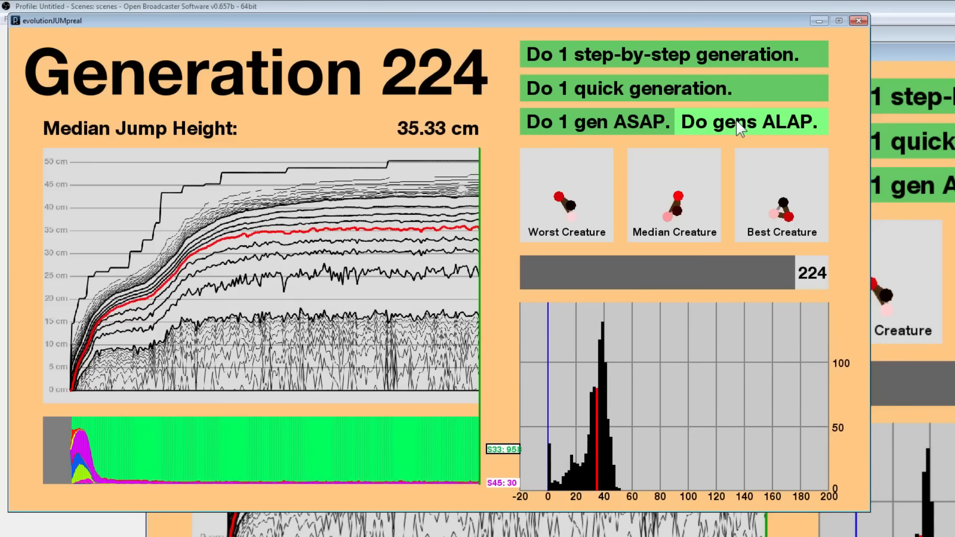
pyautogui.click(751, 122)
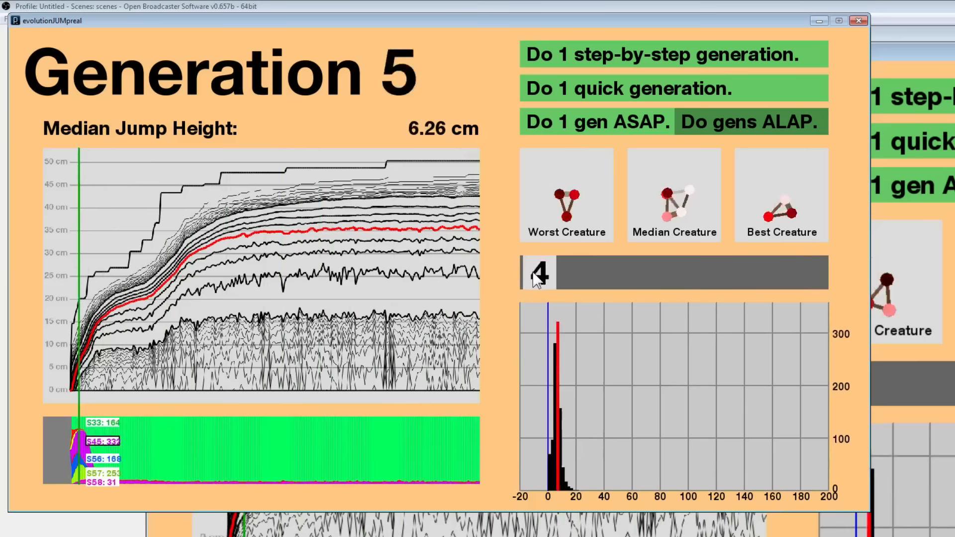
pyautogui.click(749, 121)
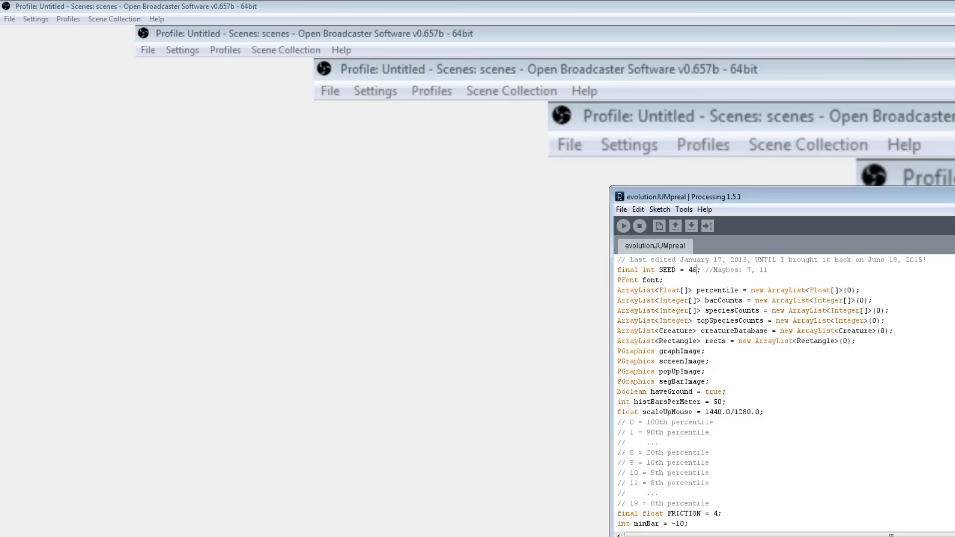
# Relaunch the sketch with seed 40 and create 1000 random creatures for Generation 0.
pyautogui.click(623, 226)
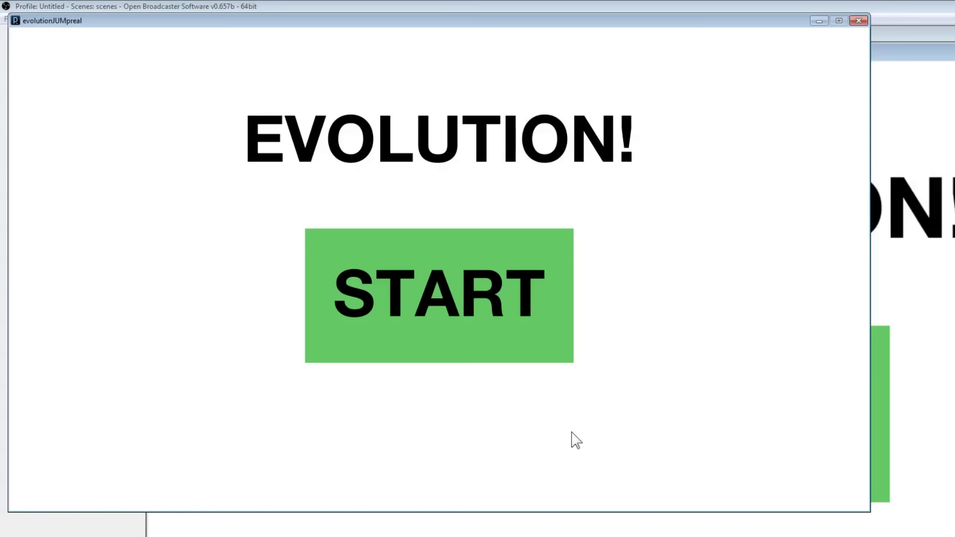
pyautogui.click(438, 294)
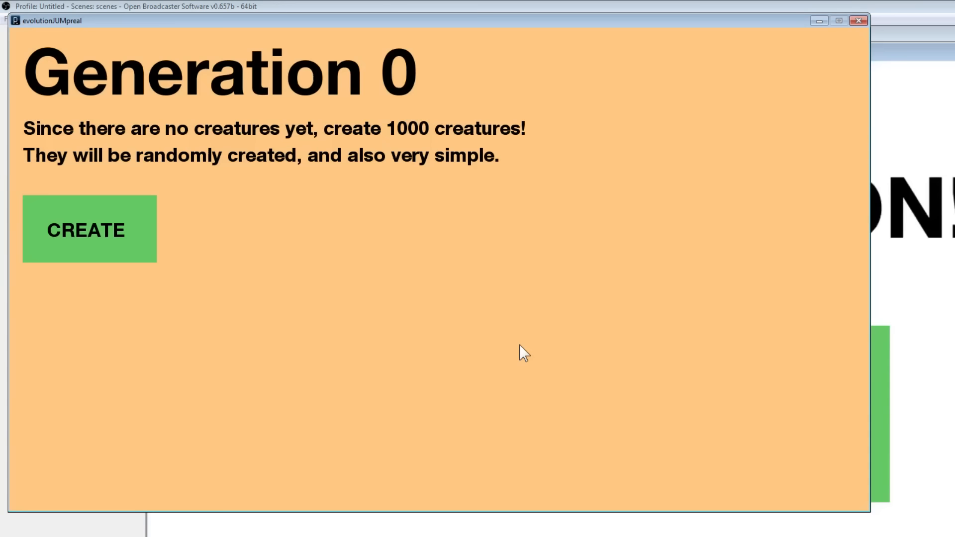
pyautogui.click(89, 229)
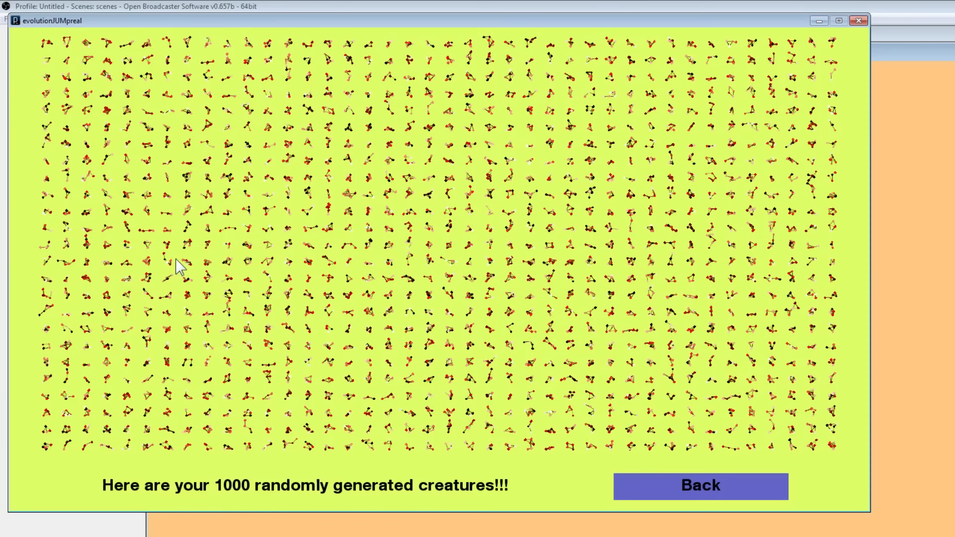
pyautogui.click(699, 485)
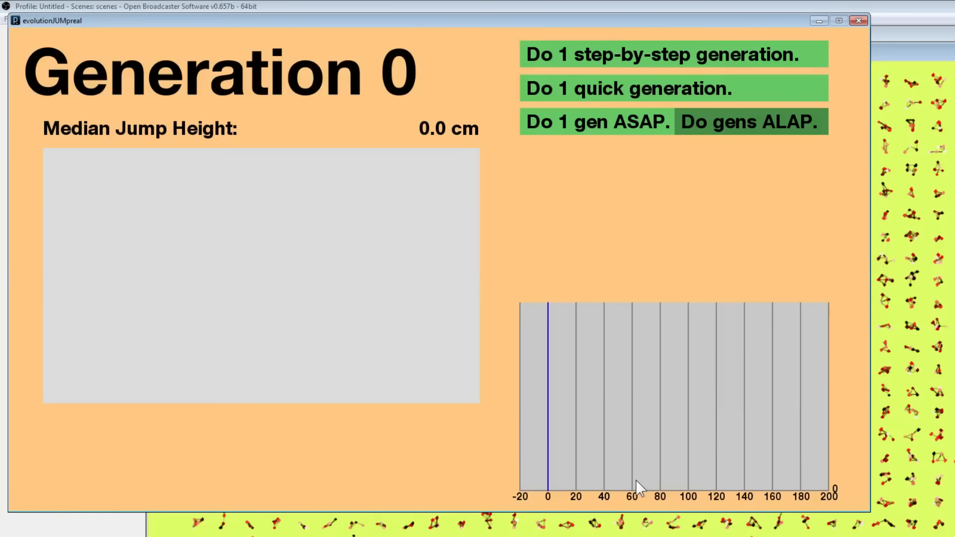
# Test all 1,000 Generation 0 creatures through a step-by-step generation.
pyautogui.click(661, 53)
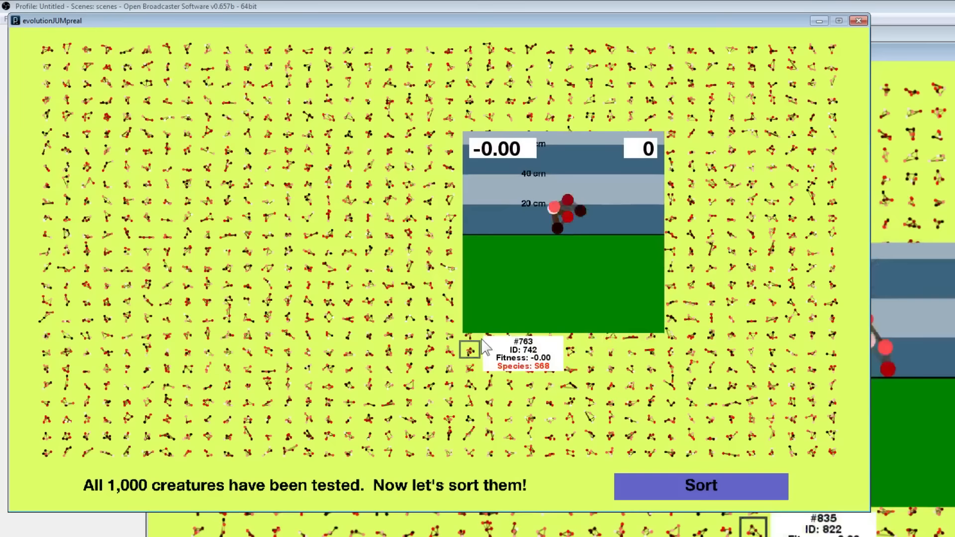
# Sort the fresh batch fastest to slowest, with the top creature scoring 6.49.
pyautogui.click(699, 485)
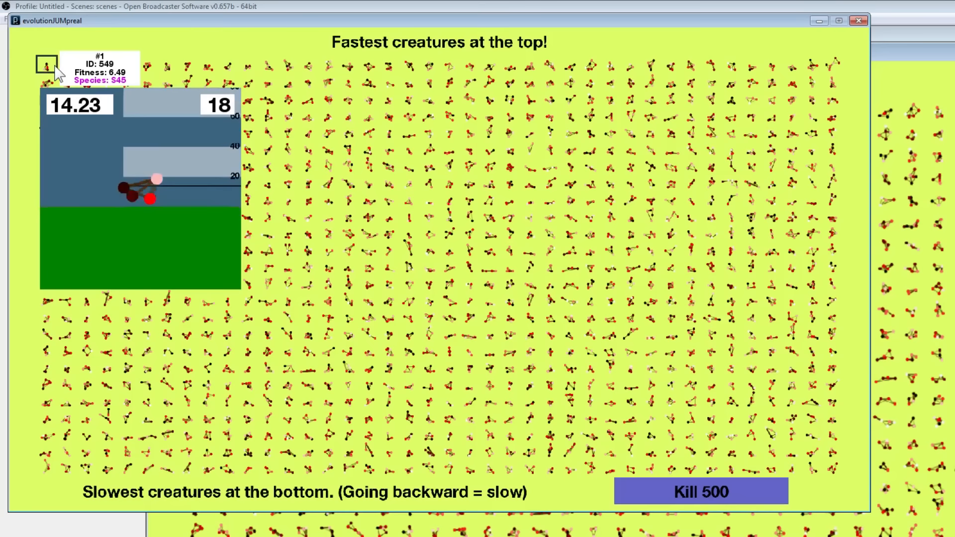
pyautogui.click(67, 66)
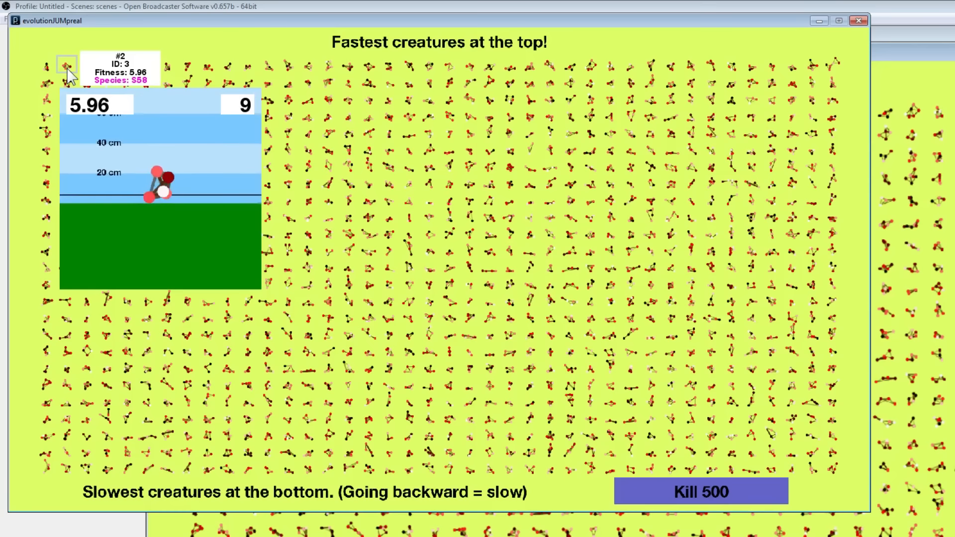
pyautogui.click(66, 65)
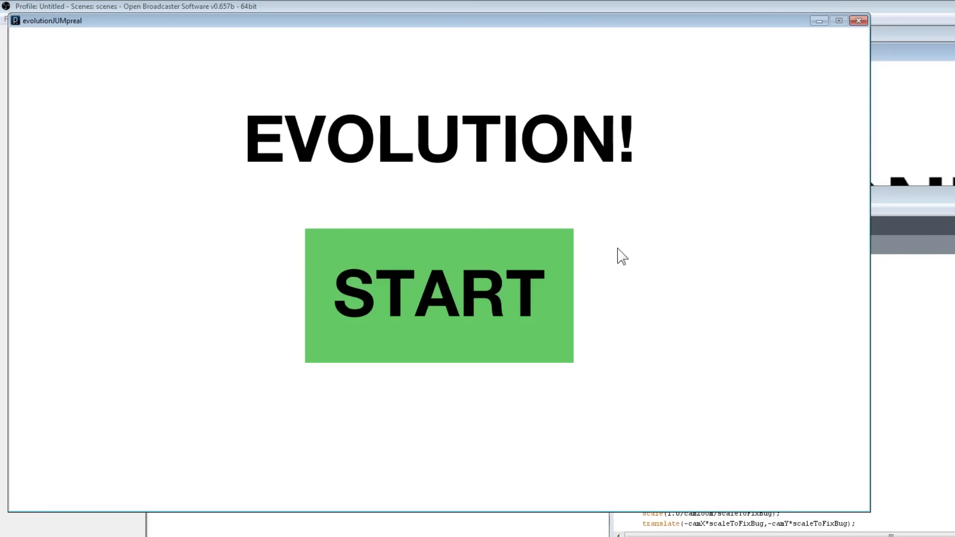
# Leave the EVOLUTION! title screen for the Generation 0 page.
pyautogui.click(438, 294)
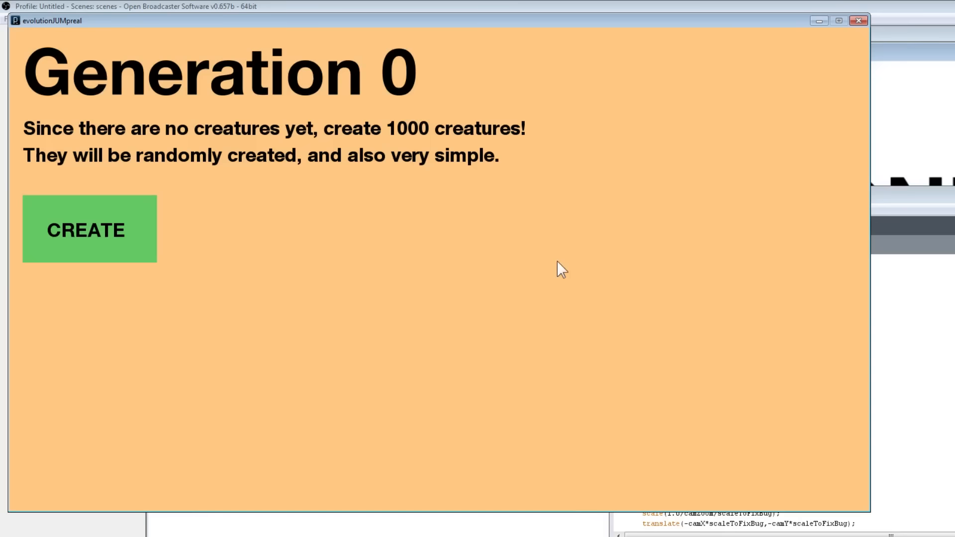
pyautogui.moveTo(426, 289)
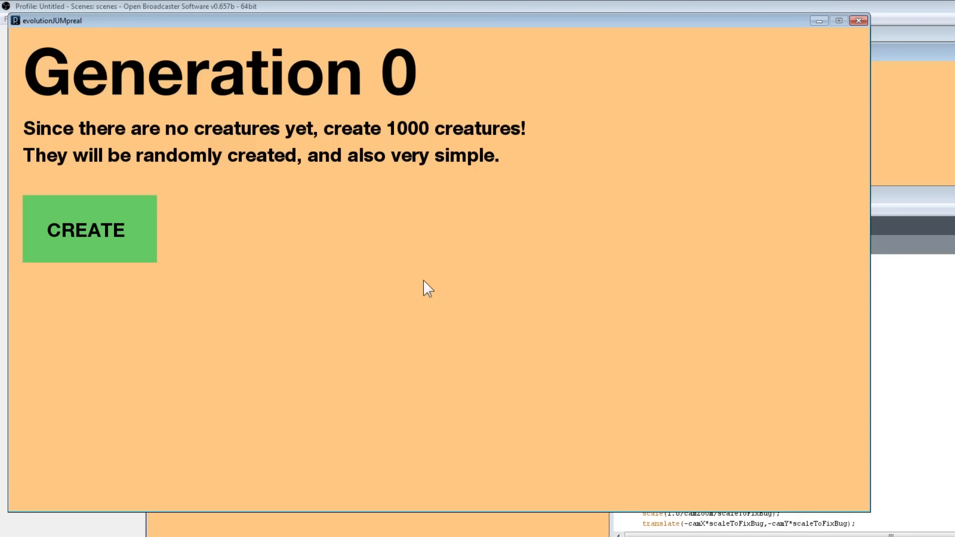
# Create 1000 random creatures and let every one of them be tested.
pyautogui.click(89, 228)
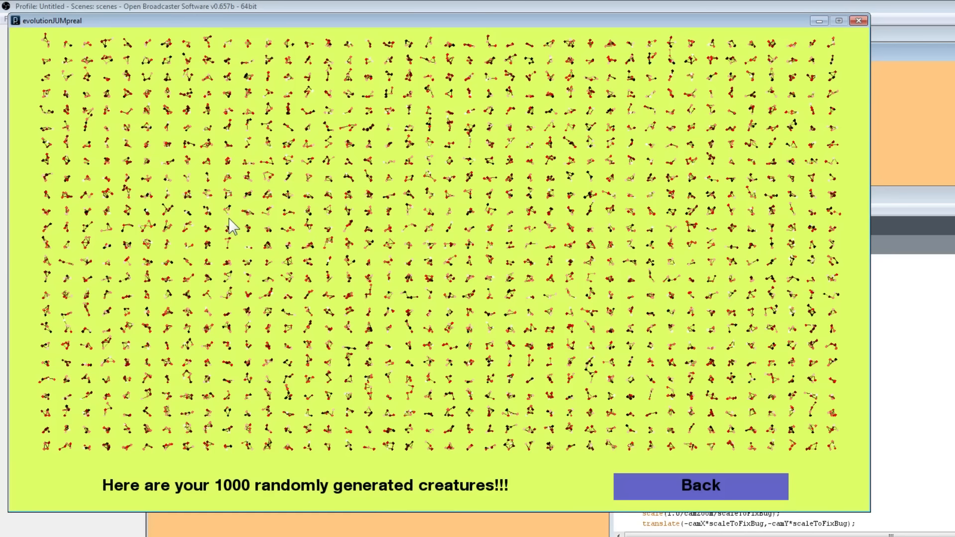
pyautogui.click(700, 485)
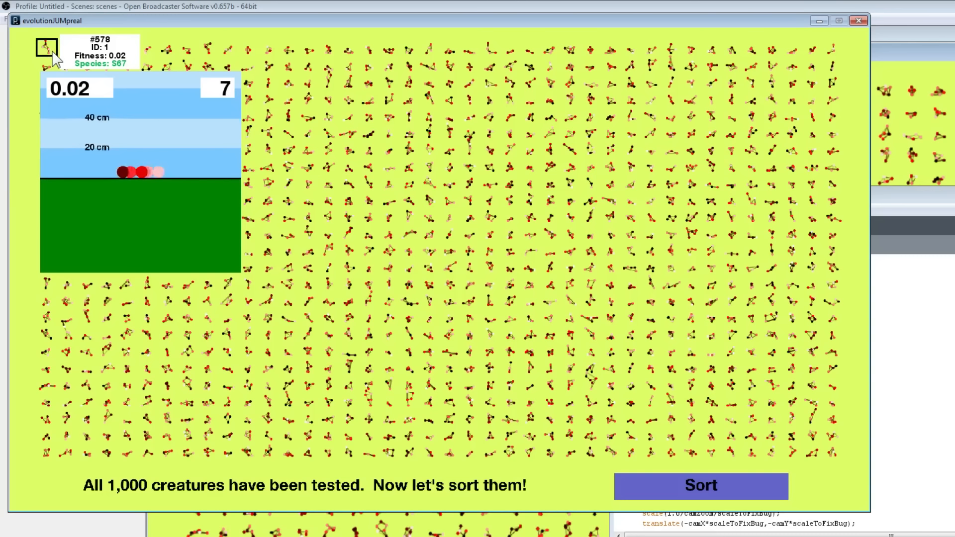
# Sort the new batch fastest to slowest and inspect creature fitness.
pyautogui.click(700, 485)
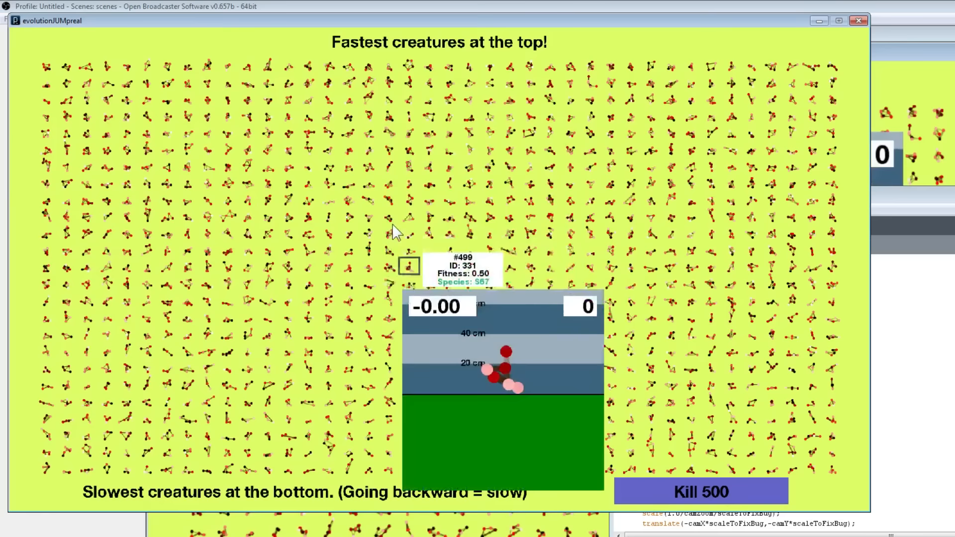
pyautogui.moveTo(499, 451)
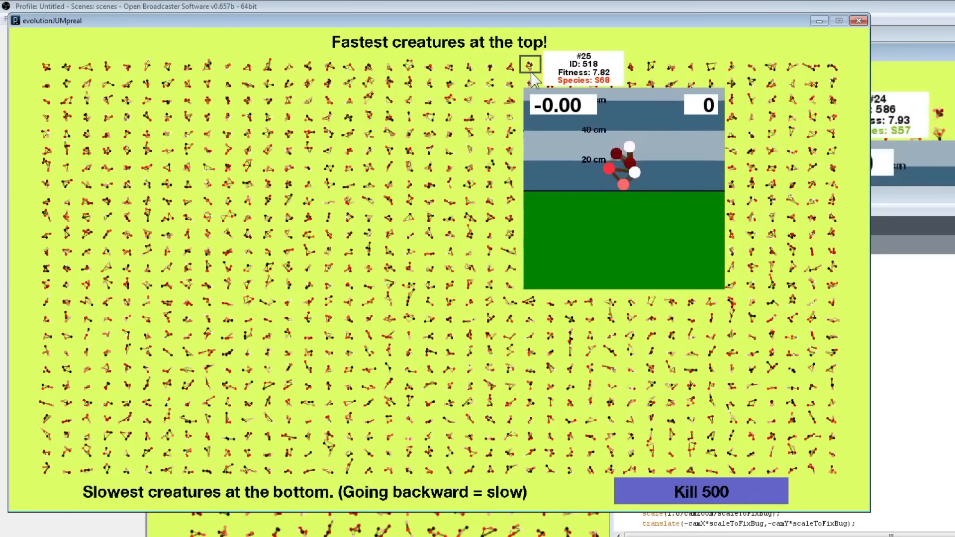
# Kill the slowest 500 and reproduce, reaching Generation 1 with a 0.45 cm median.
pyautogui.click(700, 490)
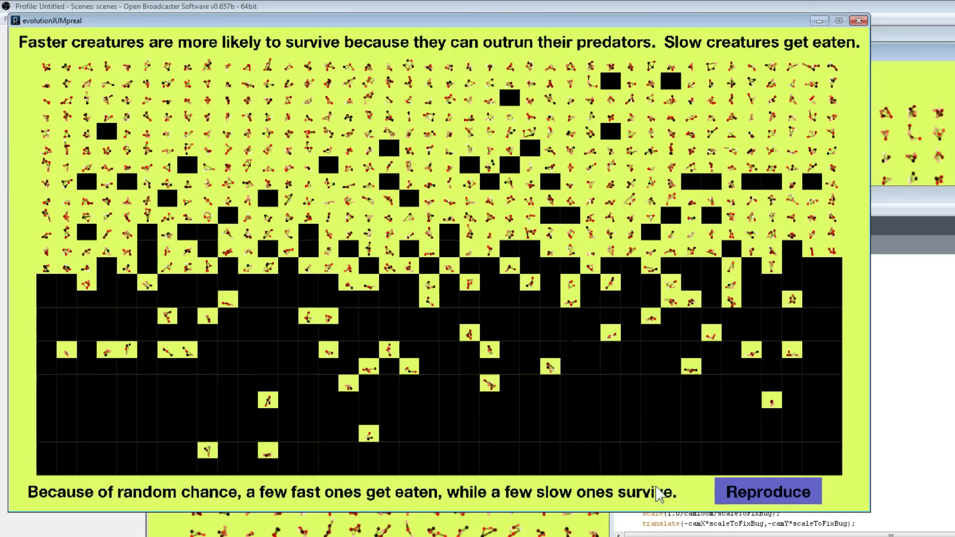
pyautogui.click(767, 491)
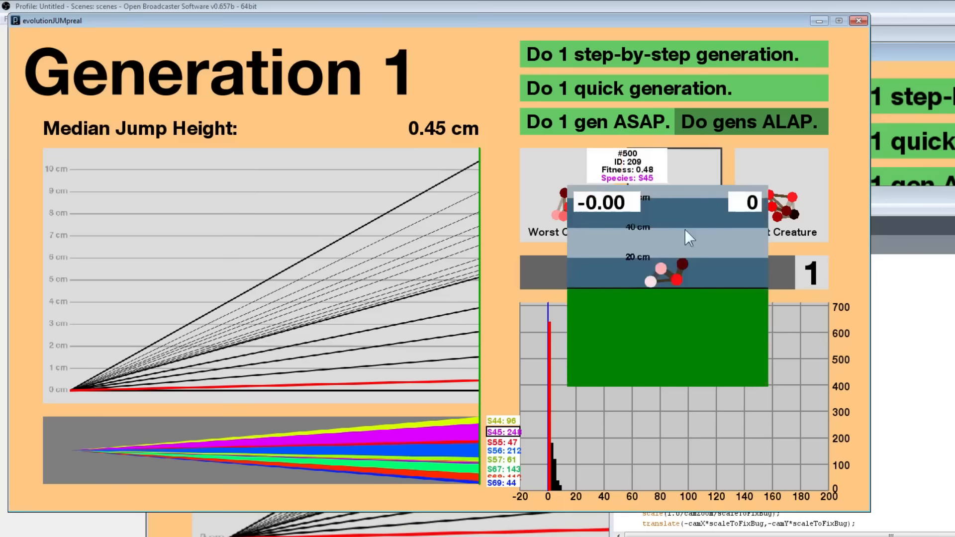
# Test Generation 1's 1,000 creatures, sort fastest to slowest, and inspect the top scorer (13.82).
pyautogui.click(749, 122)
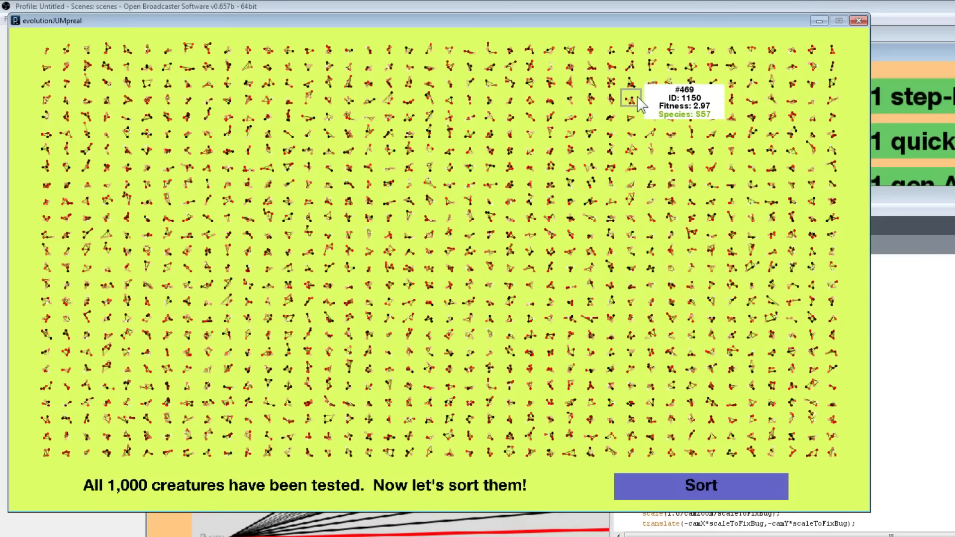
pyautogui.click(700, 485)
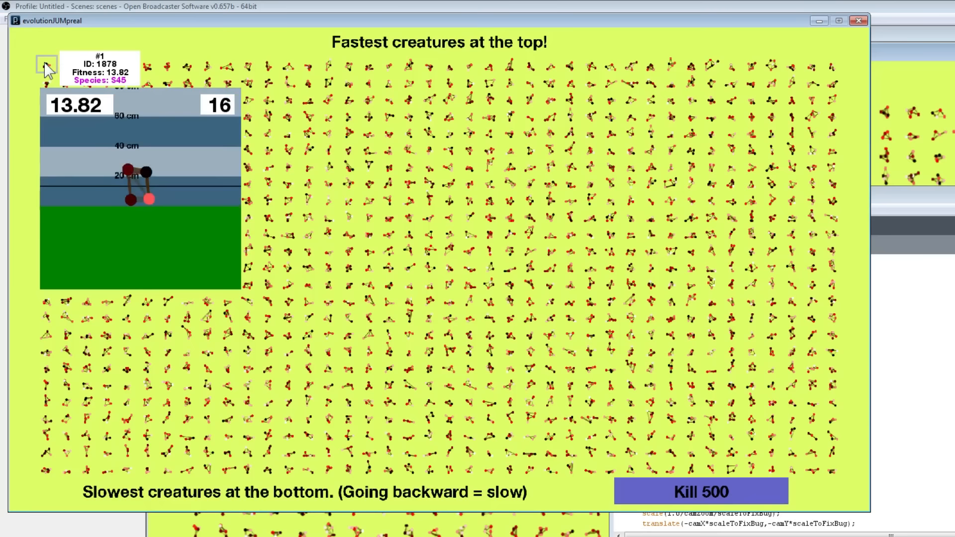
pyautogui.click(46, 66)
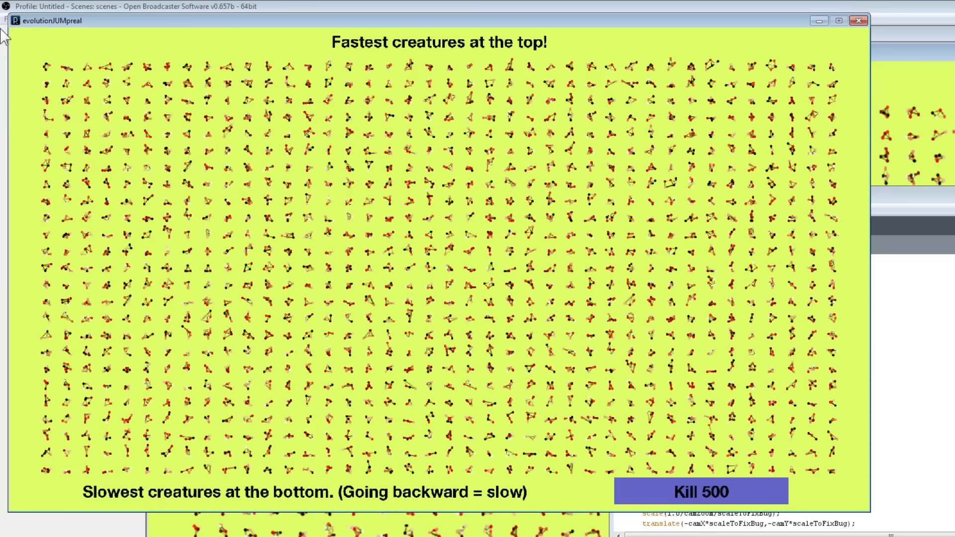
pyautogui.click(146, 65)
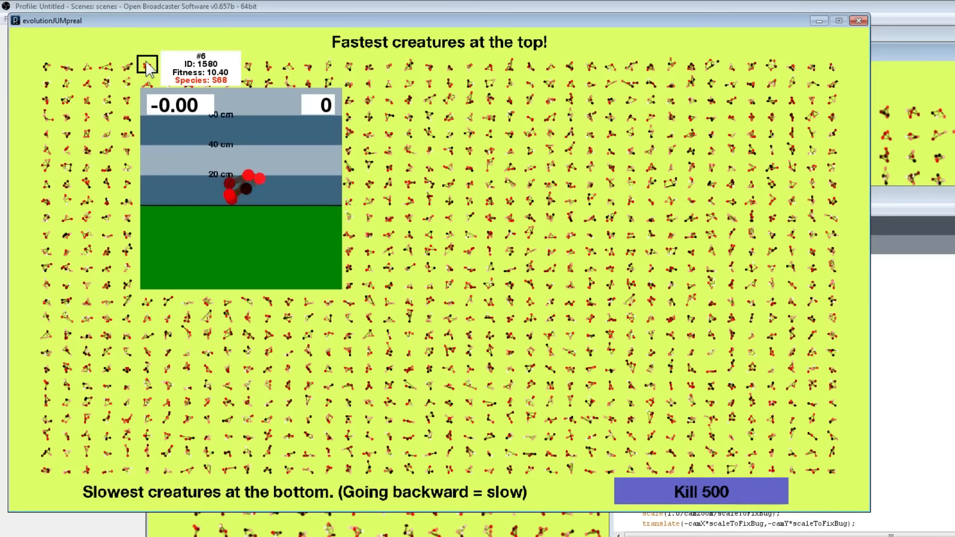
pyautogui.click(85, 65)
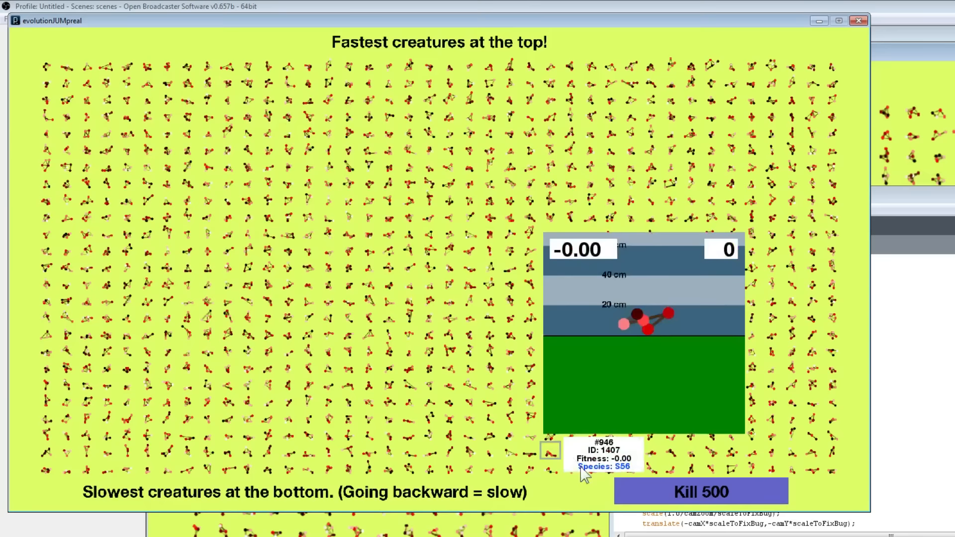
# Kill the slowest half, breed Generation 2, and start continuous generations.
pyautogui.click(699, 491)
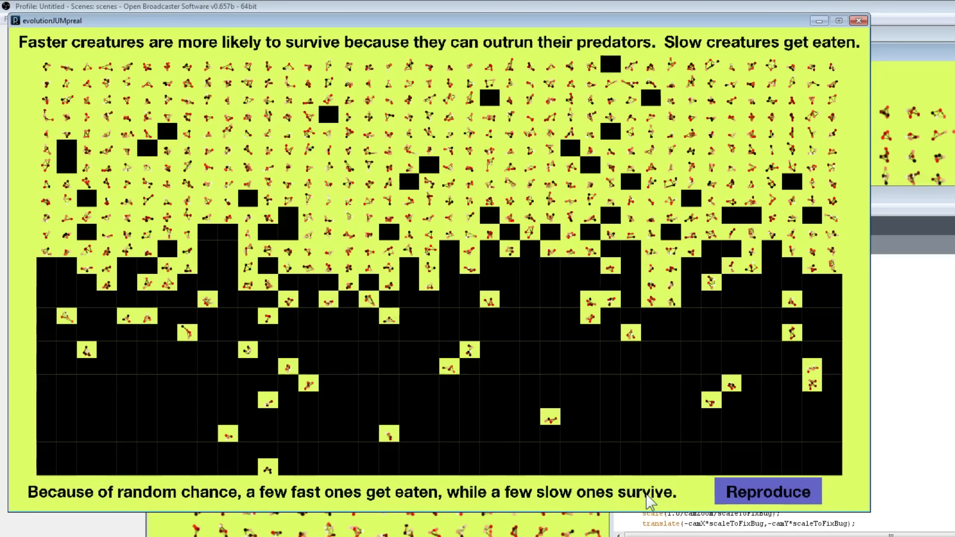
pyautogui.click(767, 491)
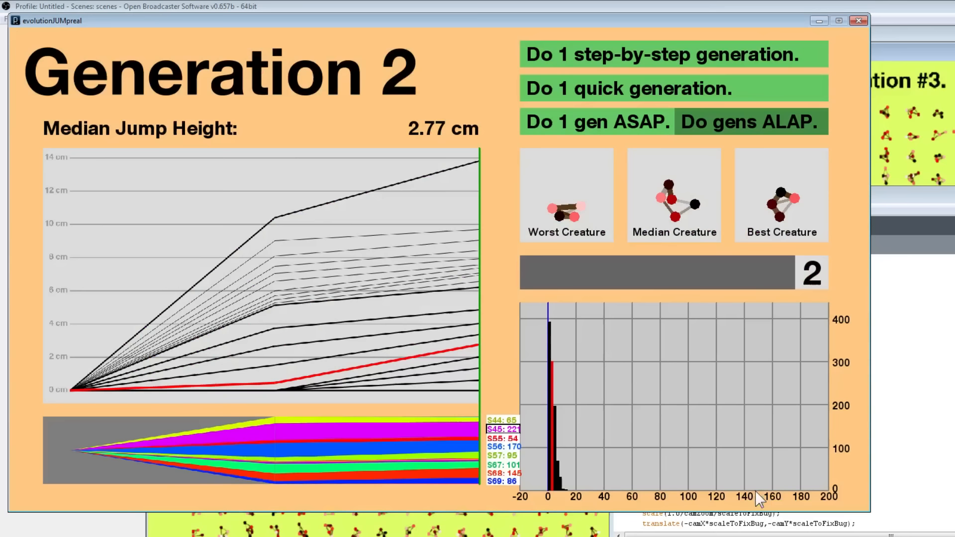
pyautogui.moveTo(789, 268)
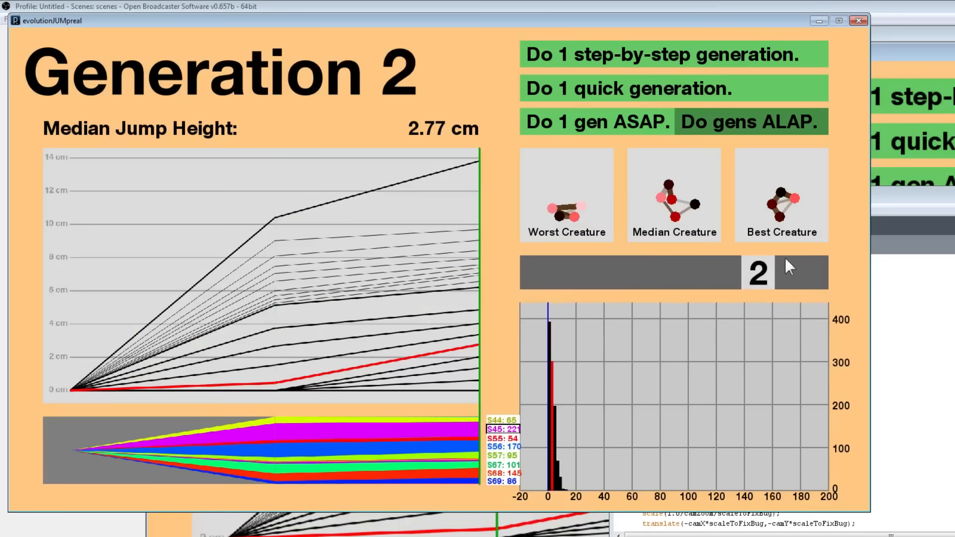
pyautogui.click(597, 121)
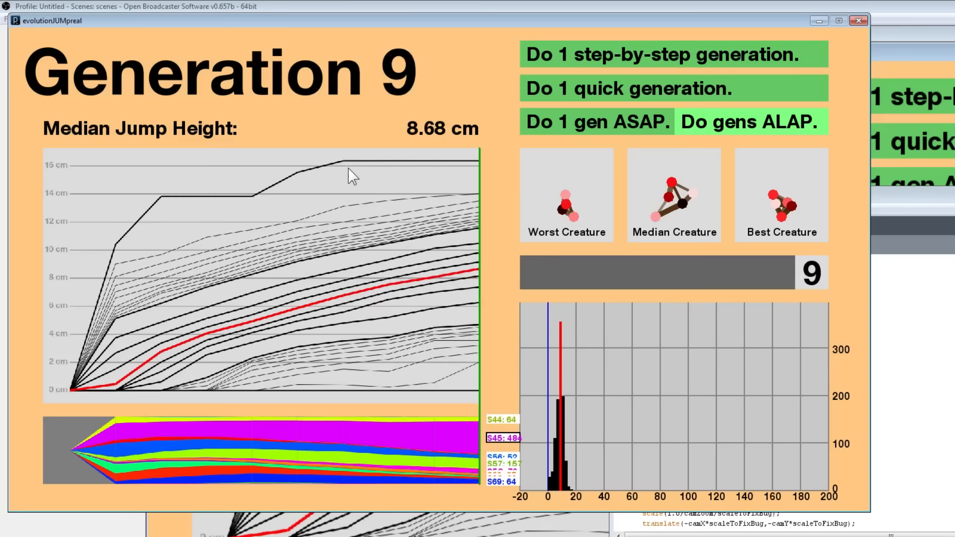
# Keep generations running until Generation 19, median jump height 13.66 cm.
pyautogui.click(750, 122)
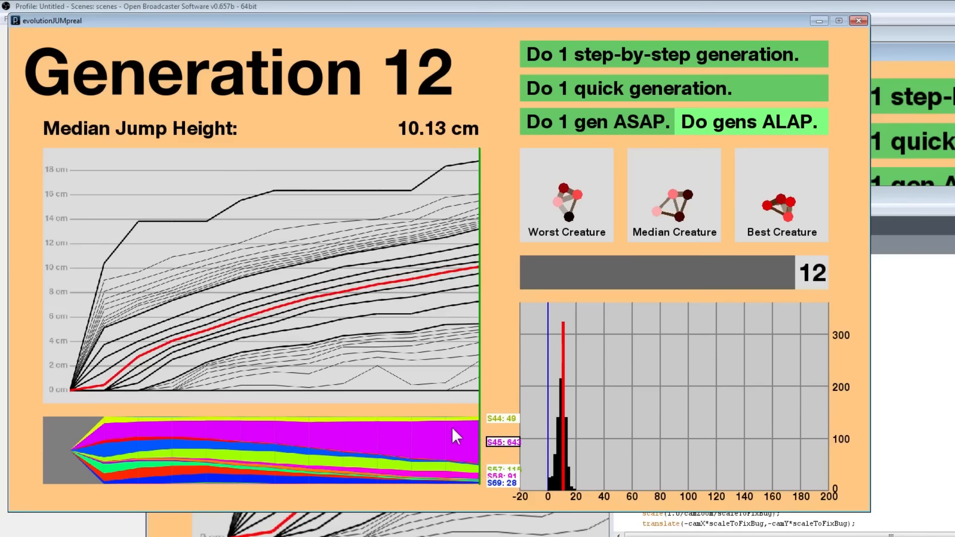
pyautogui.click(750, 121)
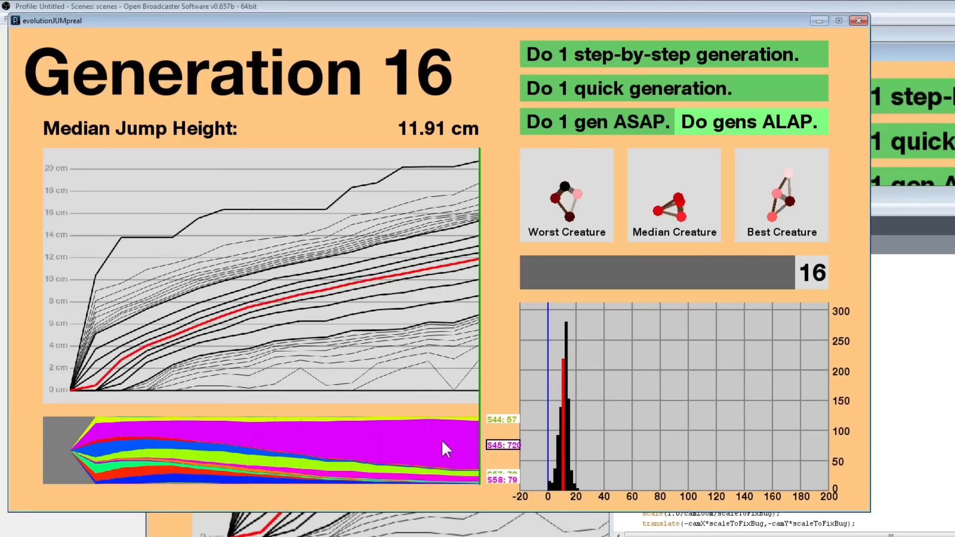
pyautogui.click(751, 122)
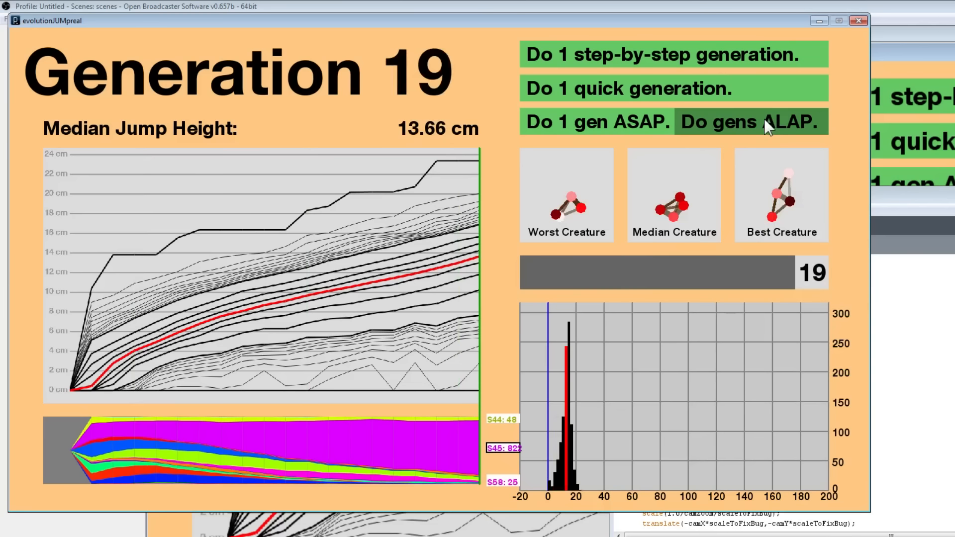
# Run past Generation 34 (median 20.33 cm), then view Generation 3's 4.07 cm median.
pyautogui.click(751, 122)
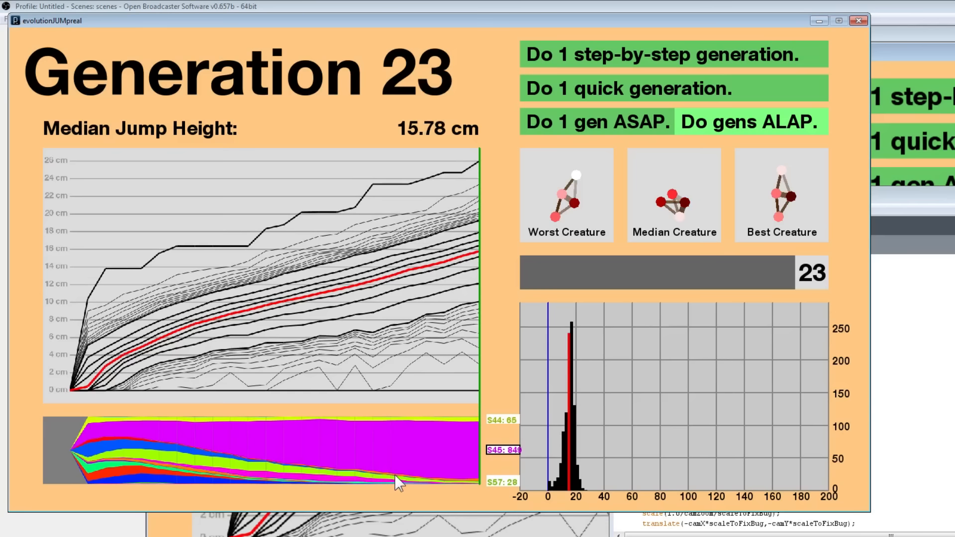
pyautogui.click(751, 122)
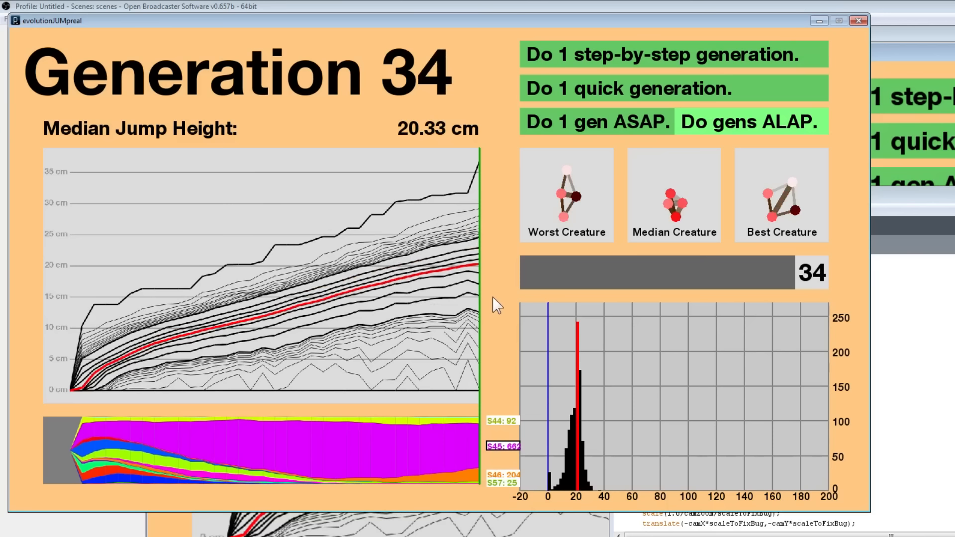
pyautogui.click(749, 121)
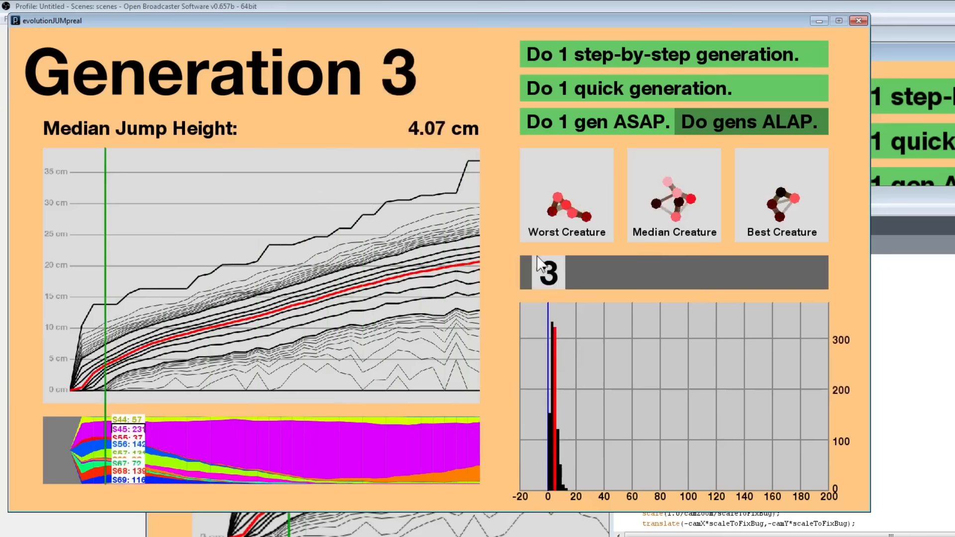
# Return the display to the current Generation 36, median jump height 20.93 cm.
pyautogui.click(750, 121)
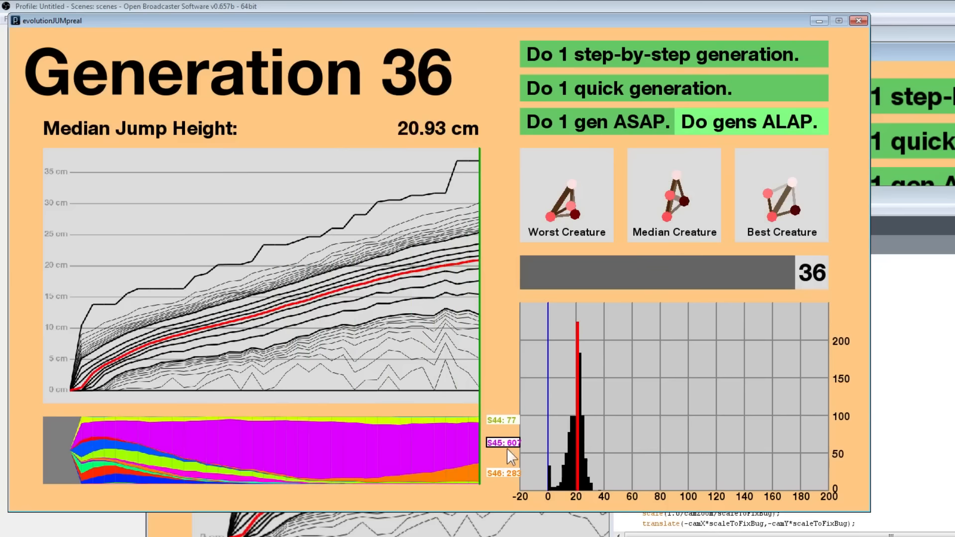
# Advance beyond Generation 36, then display Generation 2's recorded 2.77 cm median.
pyautogui.click(750, 122)
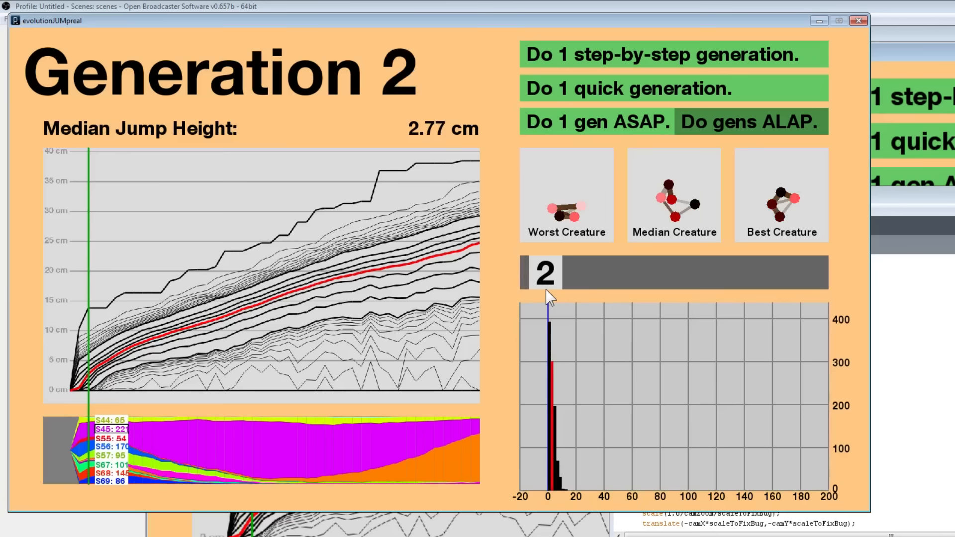
# Review Generations 9, 13 and 23, then return to Generation 45 (median 24.73 cm).
pyautogui.click(750, 121)
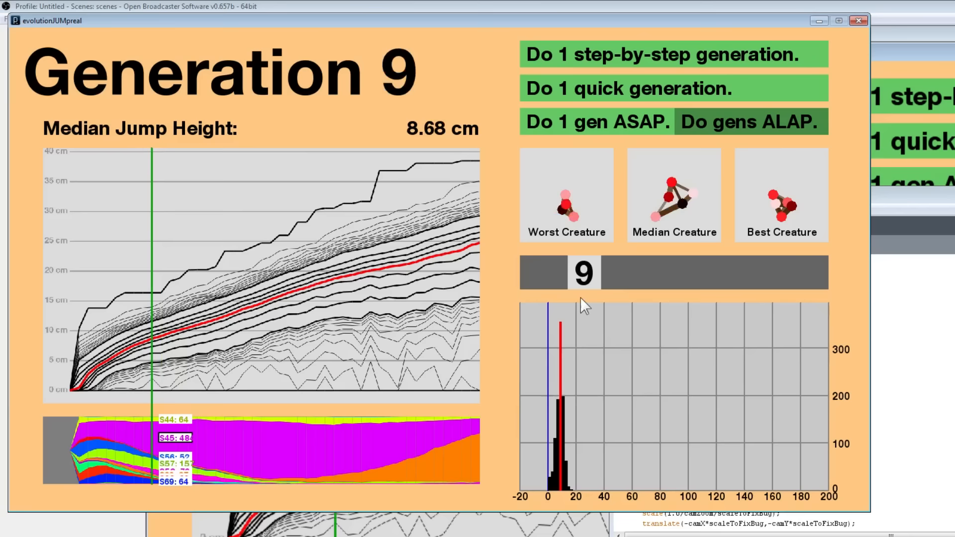
pyautogui.click(750, 121)
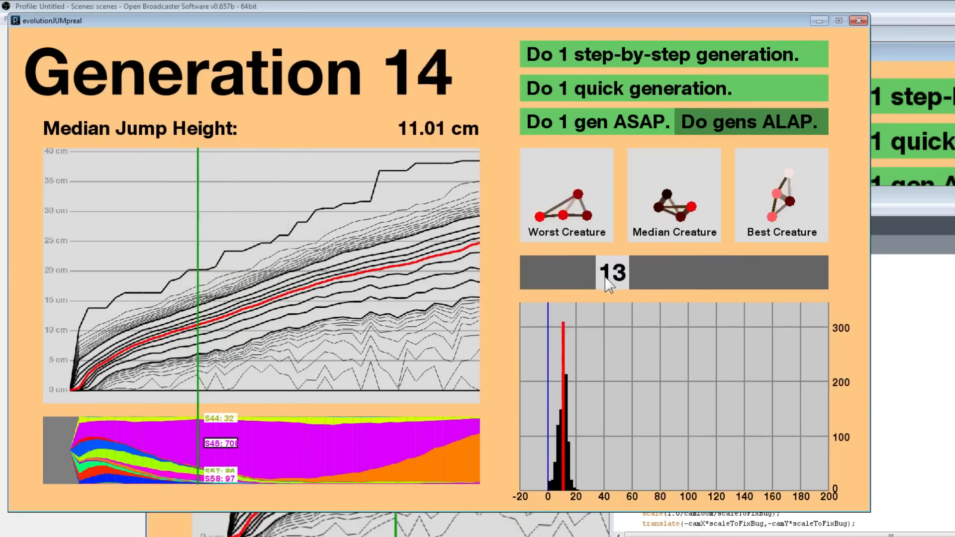
pyautogui.click(748, 121)
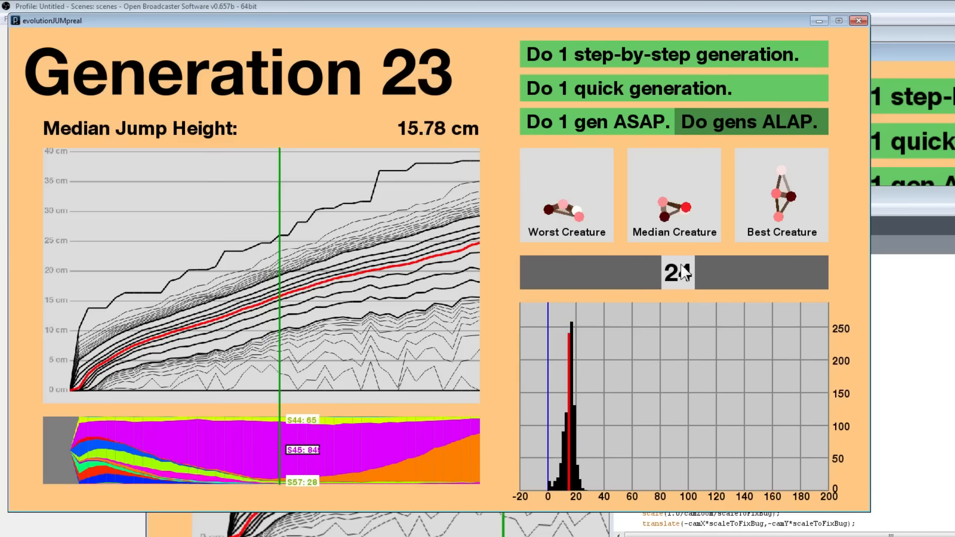
pyautogui.click(749, 121)
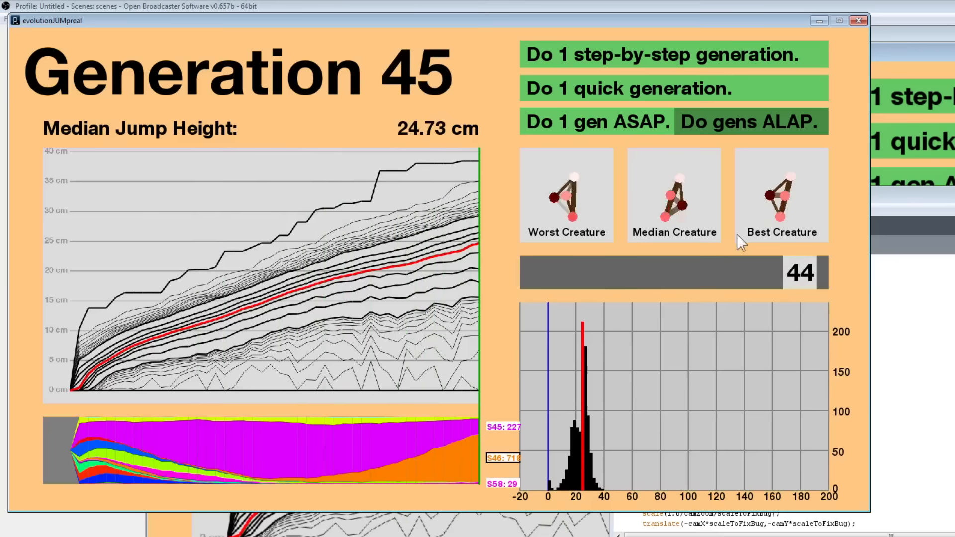
# Toggle 'Do gens ALAP.' to reach Generation 50 (median 26.37 cm) with the top creature replaying.
pyautogui.click(750, 121)
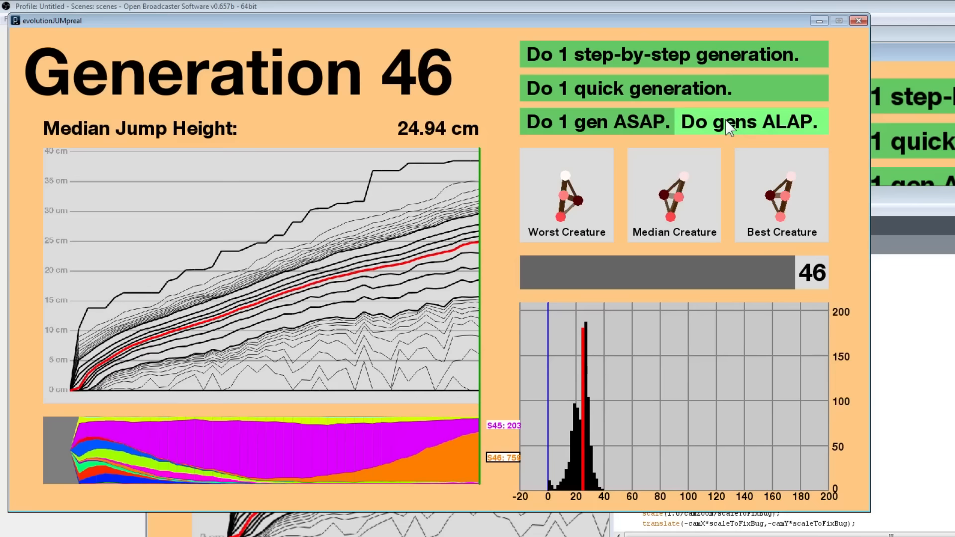
pyautogui.click(749, 121)
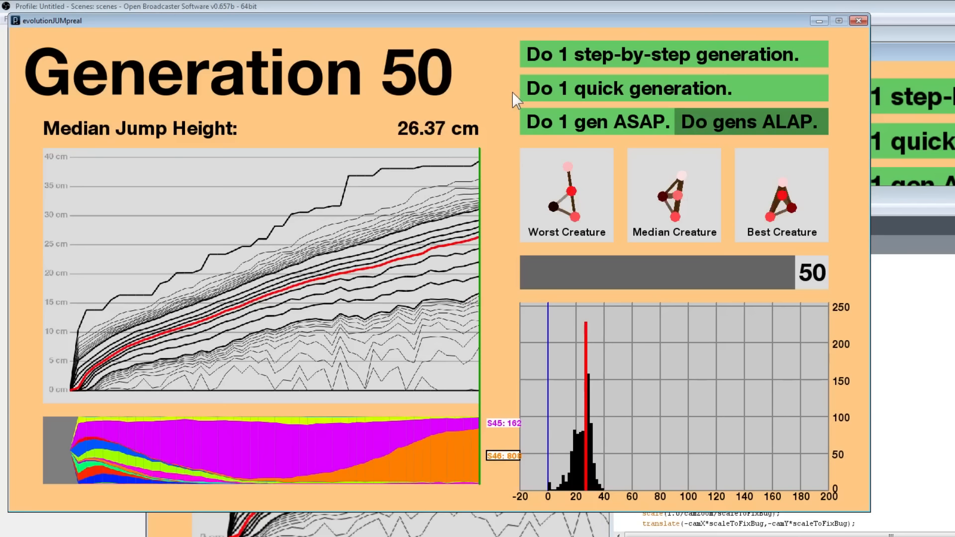
pyautogui.click(781, 195)
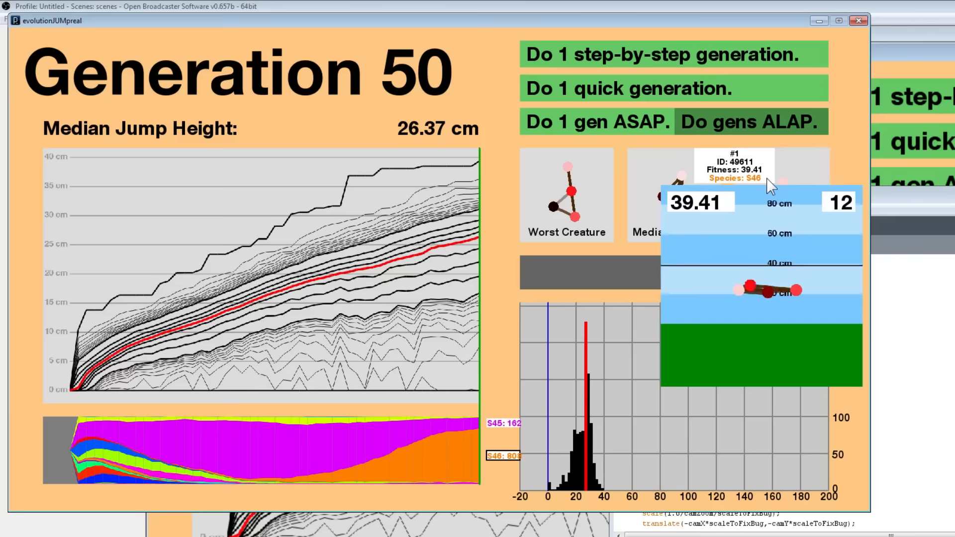
pyautogui.moveTo(743, 132)
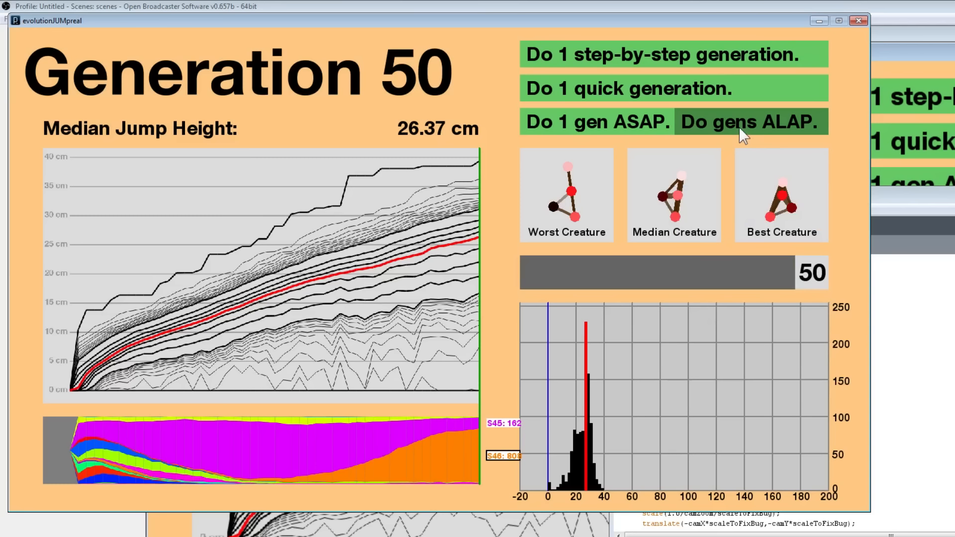
# Evolve nonstop until best jumps near 45 cm, then display Generation 1's 0.45 cm median.
pyautogui.click(750, 121)
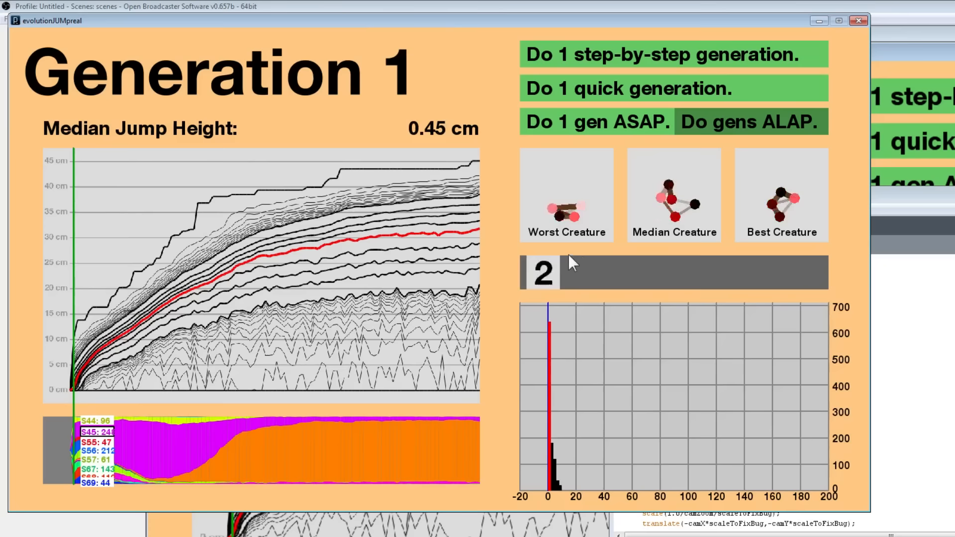
# Jump to the latest results and continue ALAP evolution to Generation 114 (median 31.81 cm).
pyautogui.click(750, 122)
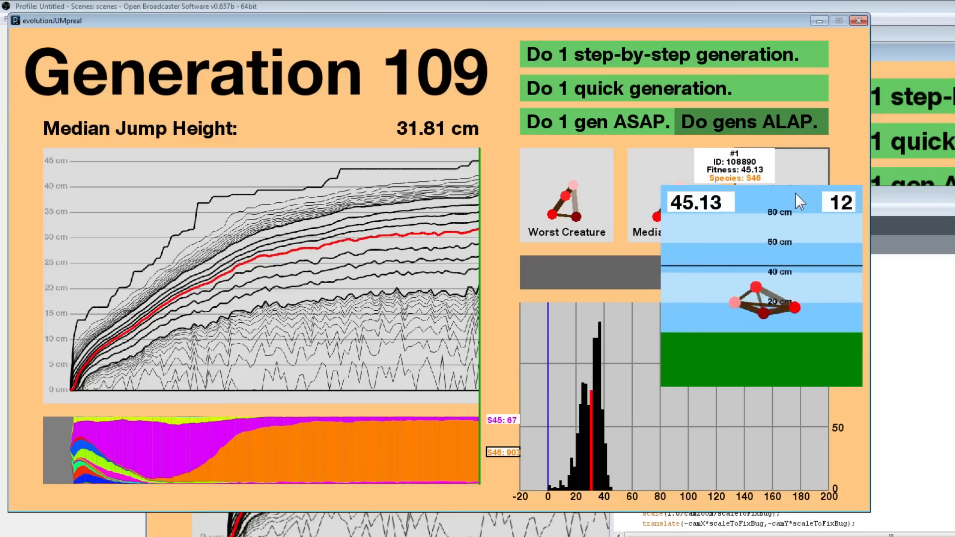
pyautogui.click(750, 121)
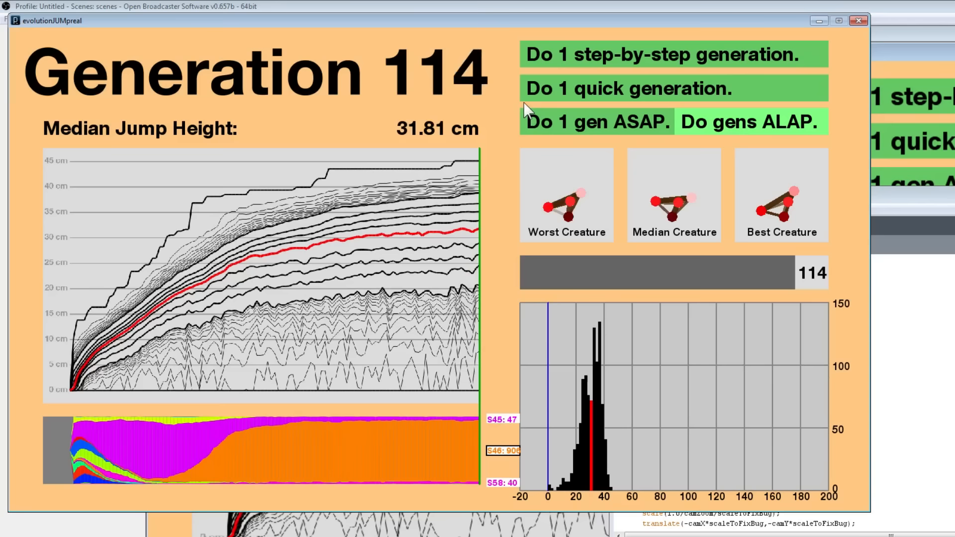
# Run further generations as fast as possible until Generation 135, median 32.28 cm.
pyautogui.click(750, 122)
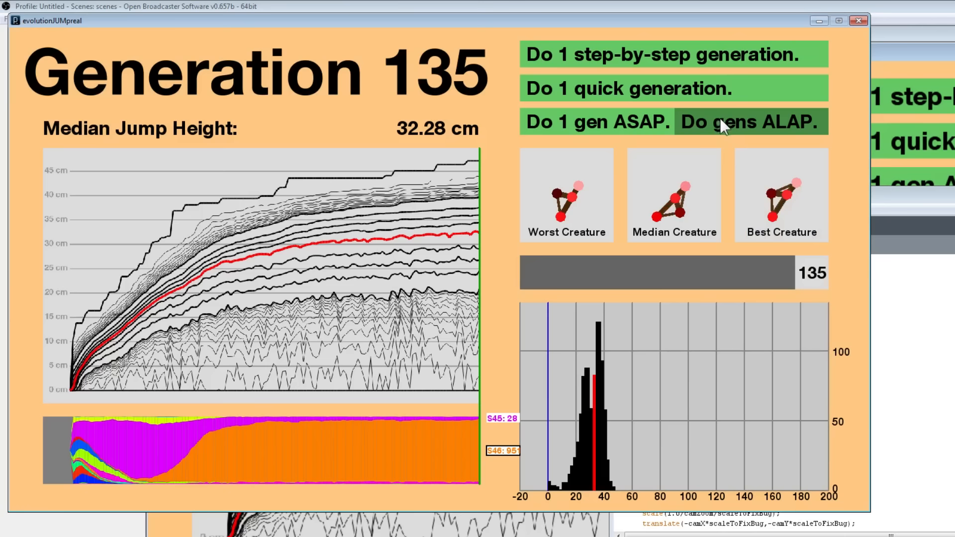
pyautogui.click(750, 122)
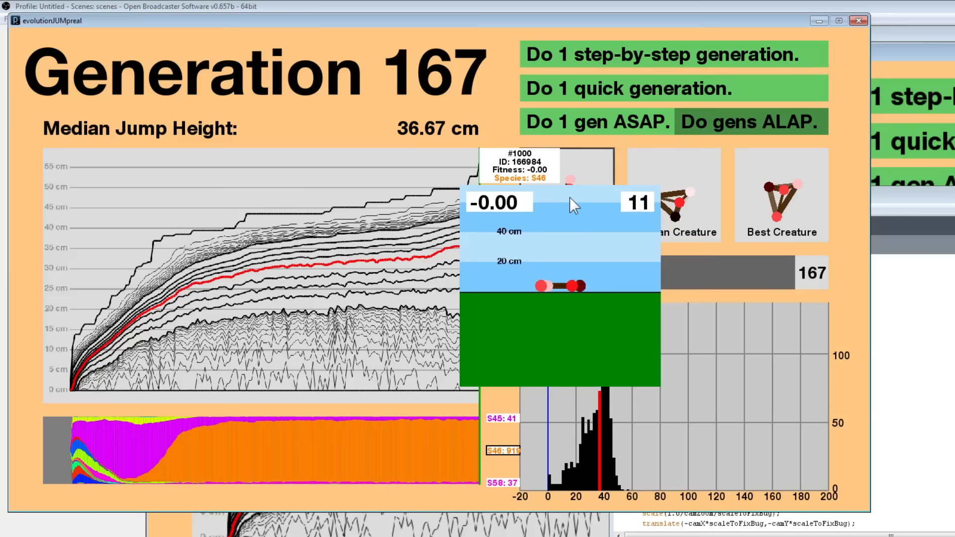
# Run generations back to back with 'Do gens ALAP.' until Generation 168 (36.77 cm median).
pyautogui.click(749, 121)
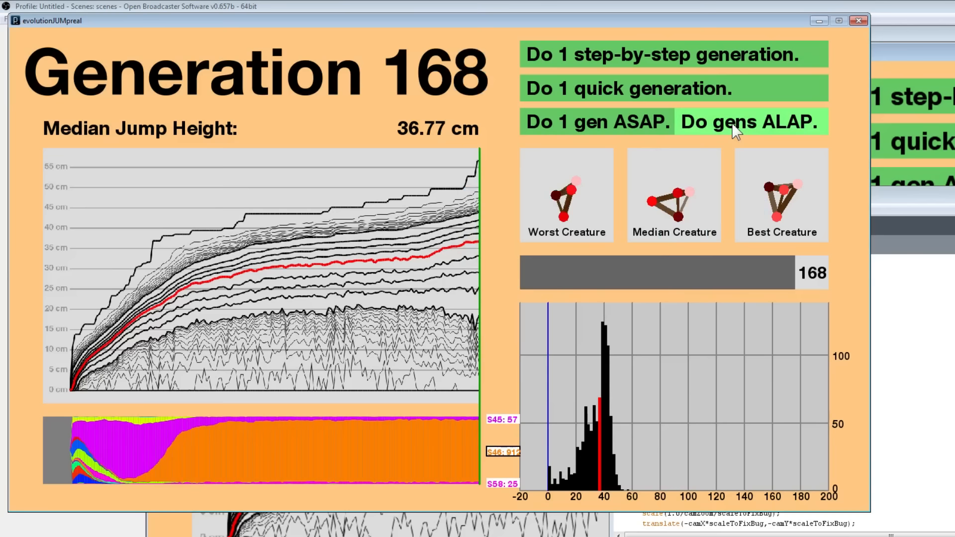
# Keep ALAP running, then review Generation 169's graphs showing a 36.67 cm median.
pyautogui.click(751, 121)
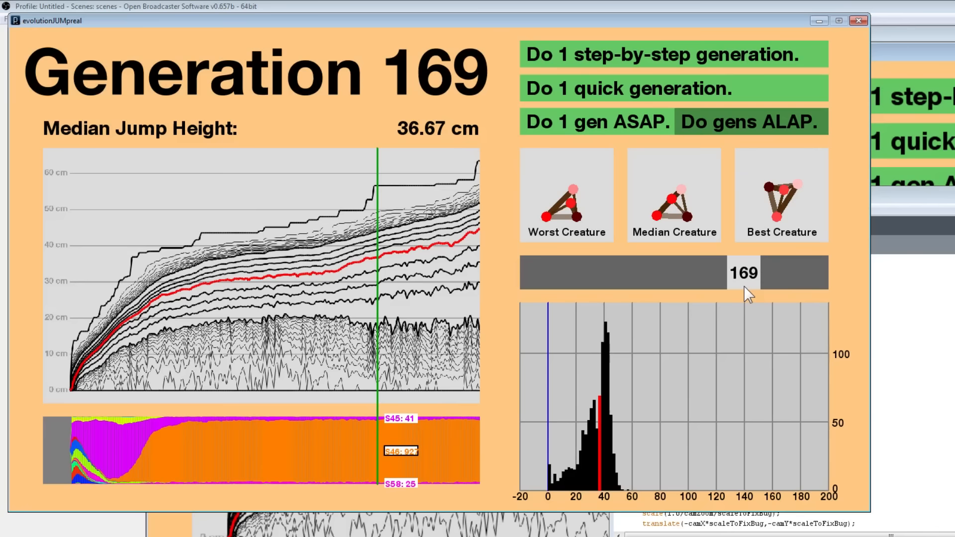
# Return to the latest generation and resume ALAP, reaching Generation 227 (44.56 cm median).
pyautogui.click(750, 121)
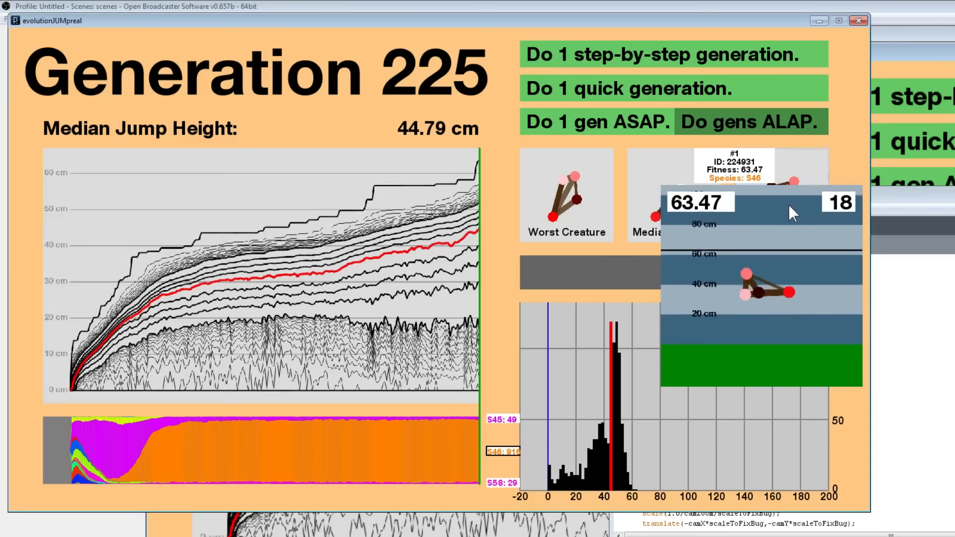
pyautogui.click(750, 122)
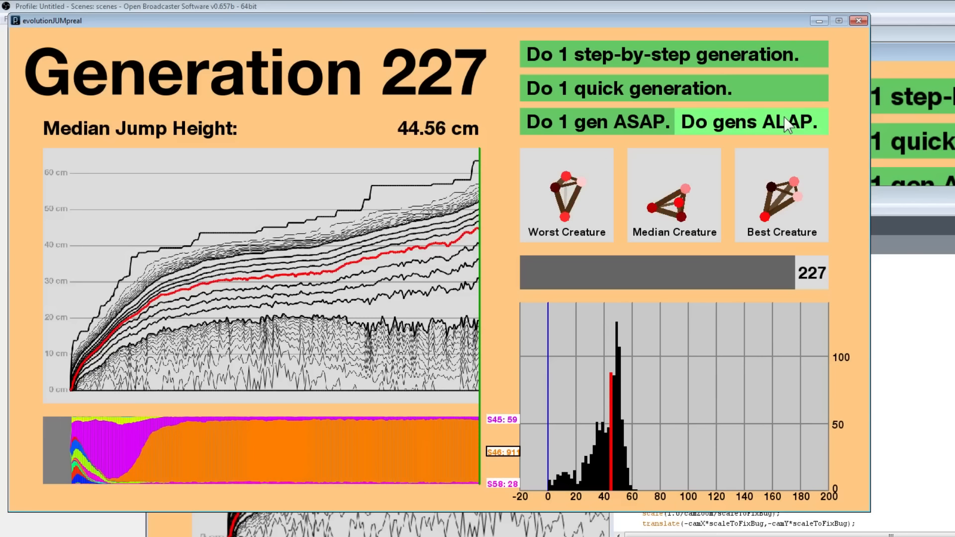
# Run generations nonstop from 237 to Generation 426, median jump reaching 55.12 cm.
pyautogui.click(749, 122)
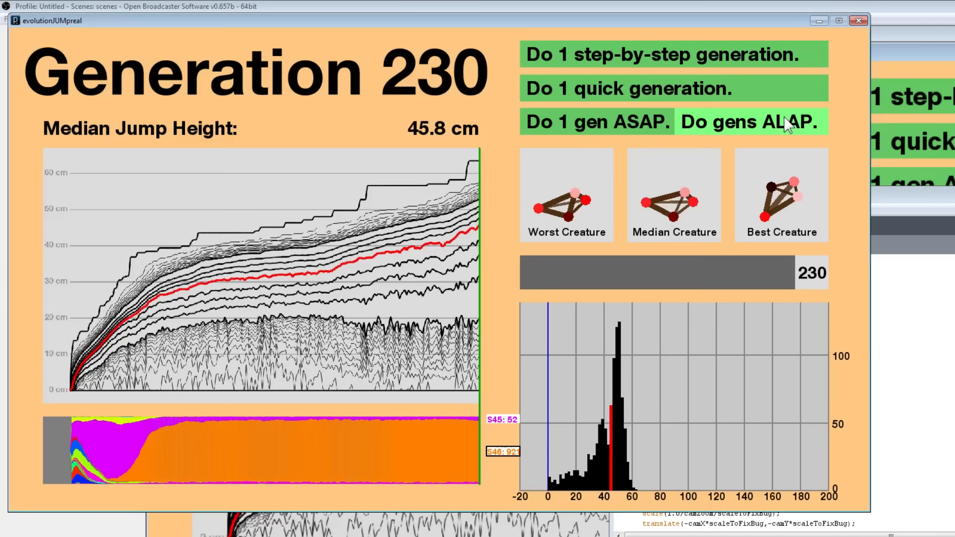
pyautogui.click(751, 122)
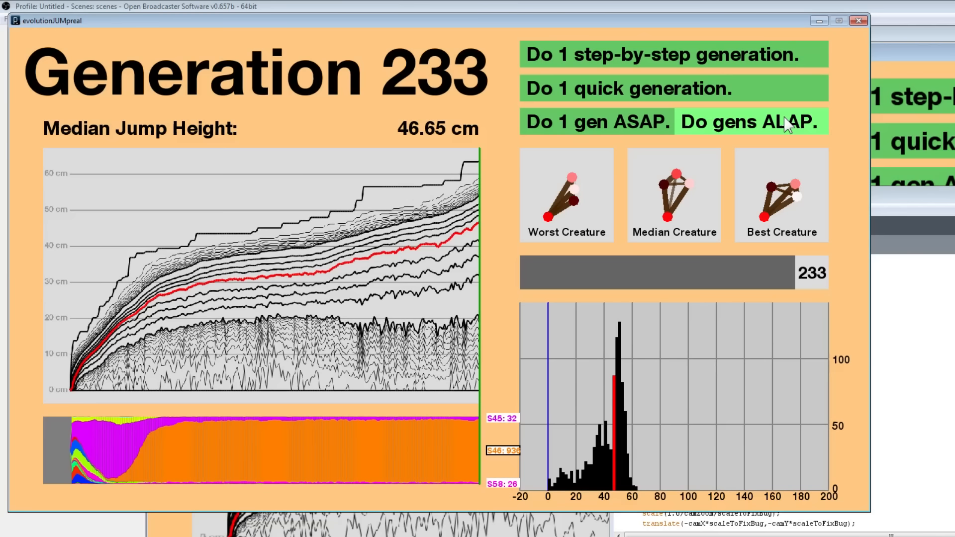
pyautogui.click(751, 121)
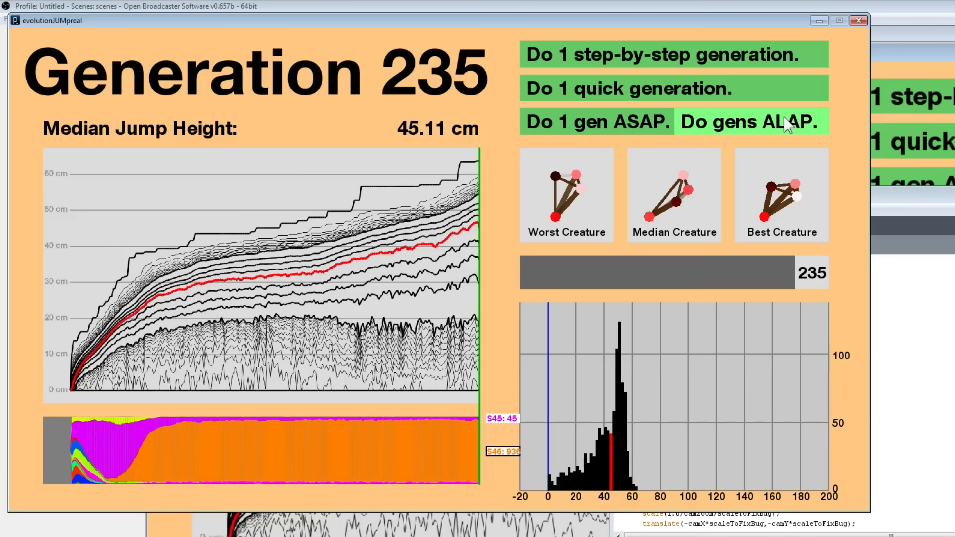
pyautogui.click(751, 121)
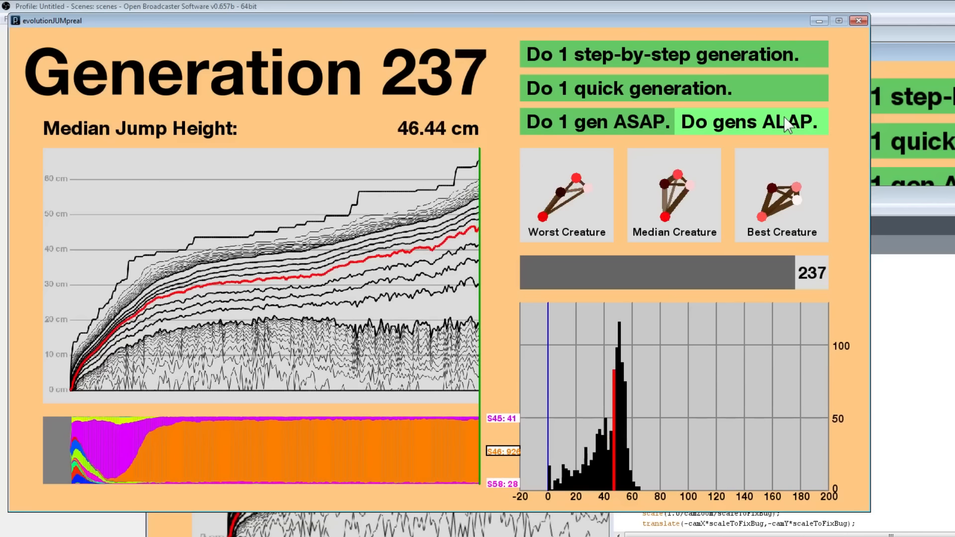
pyautogui.click(750, 122)
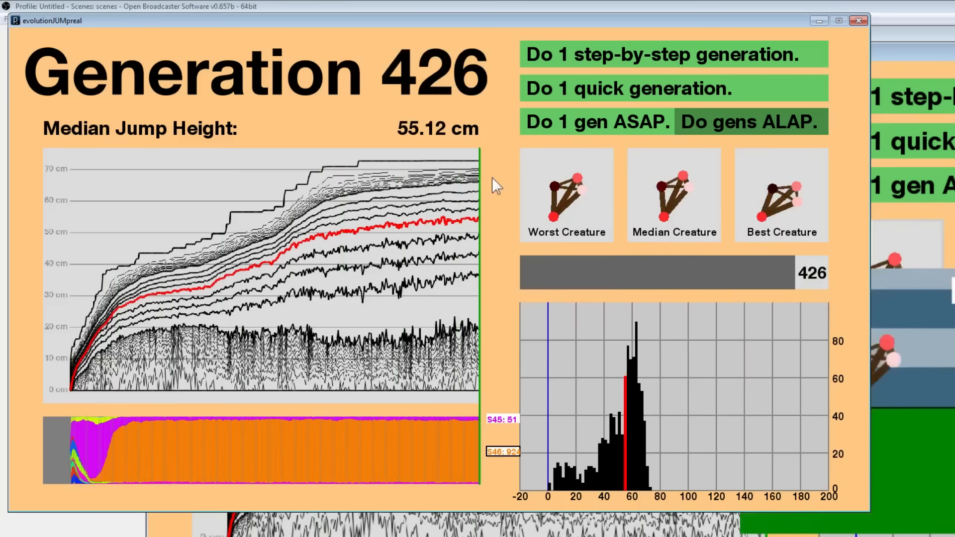
# Slide back to Generation 35's archived results, a 20.71 cm median jump.
pyautogui.click(673, 195)
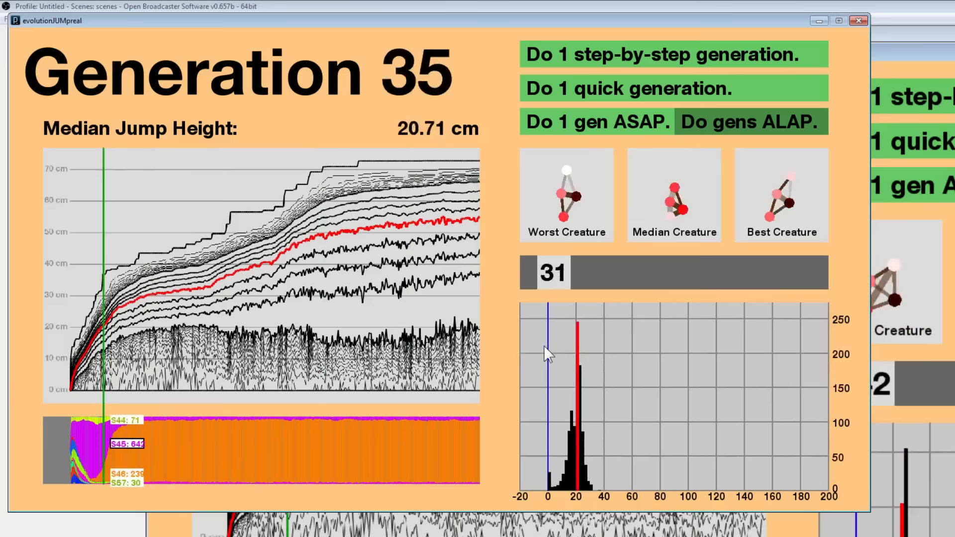
# Scrub the generation history back and forth, stopping at Generation 108 (31.62 cm median).
pyautogui.click(750, 122)
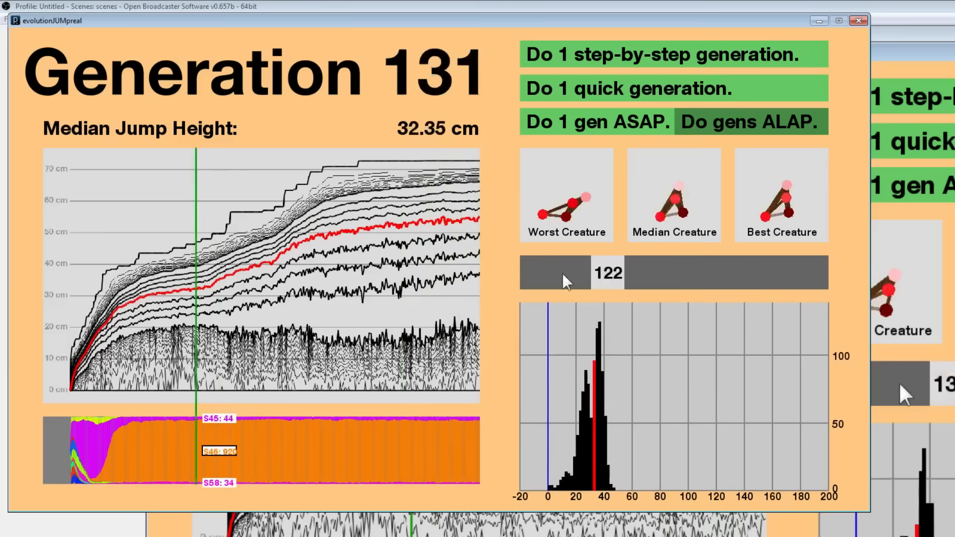
pyautogui.click(749, 121)
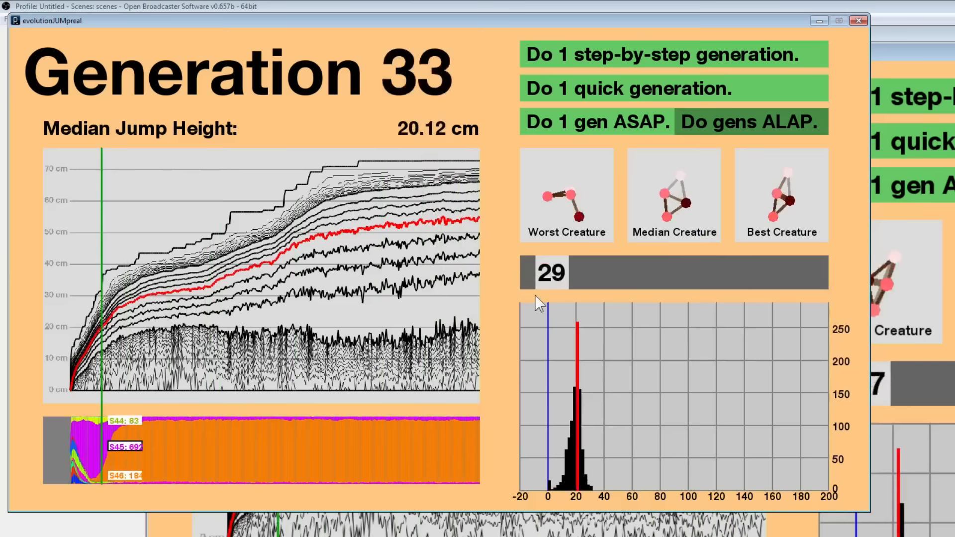
pyautogui.click(749, 121)
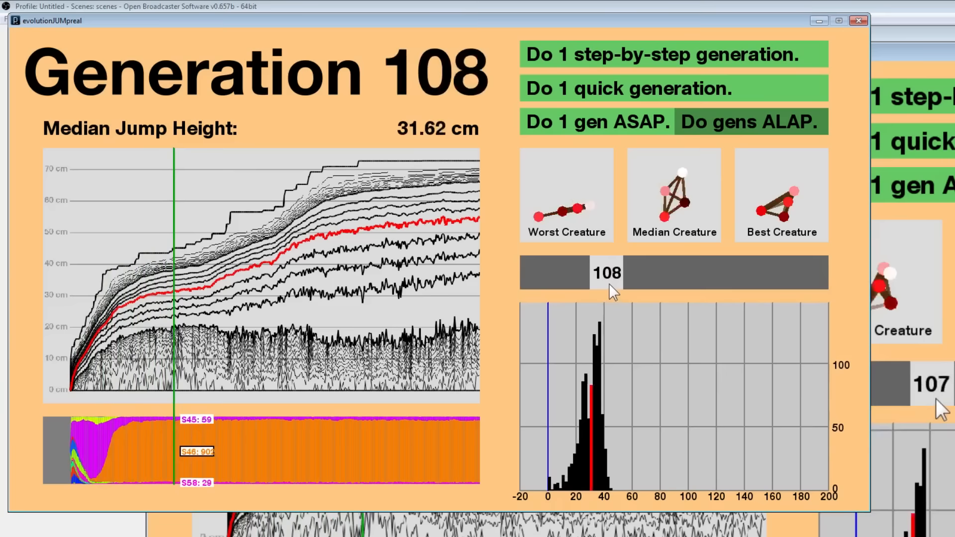
pyautogui.click(749, 122)
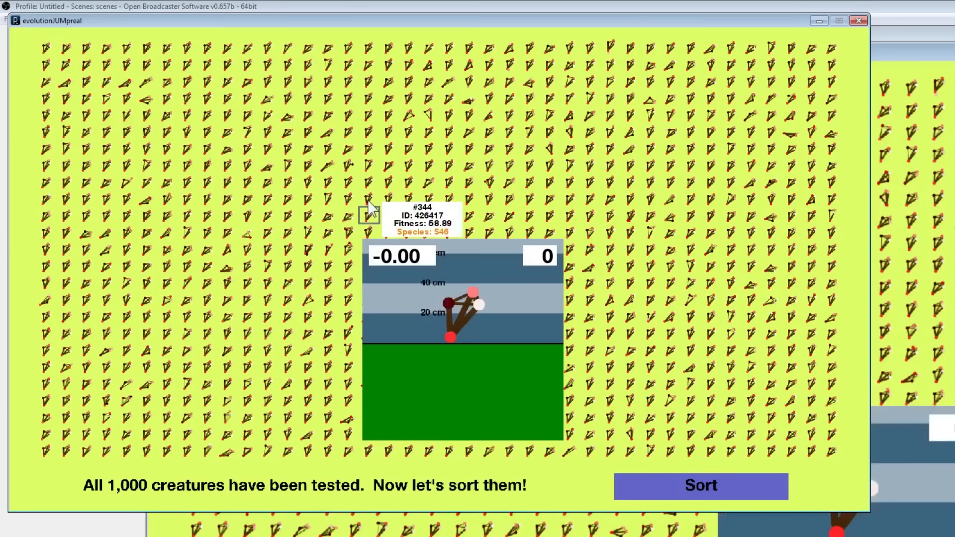
pyautogui.moveTo(521, 150)
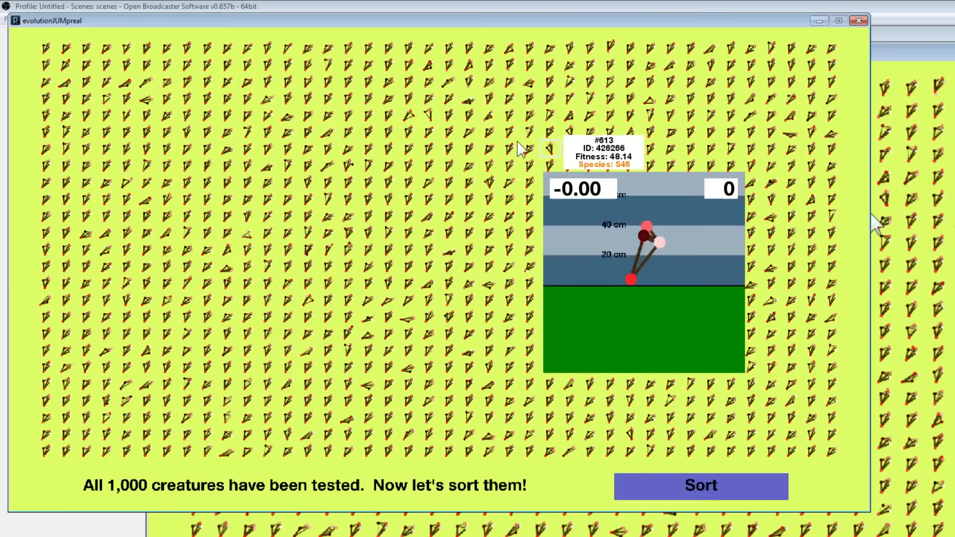
# Use 'Kill 500' to eat the slowest half of the sorted creature grid.
pyautogui.click(700, 486)
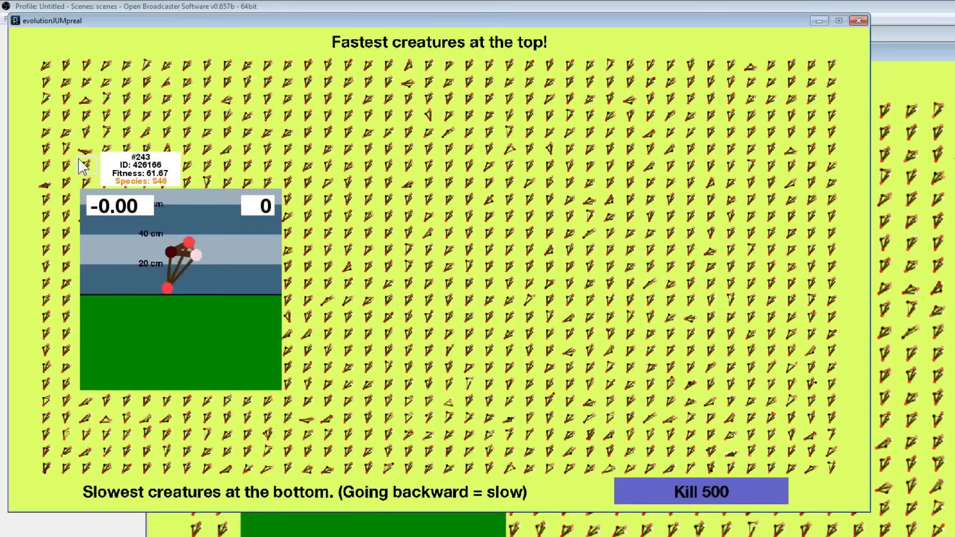
pyautogui.click(700, 491)
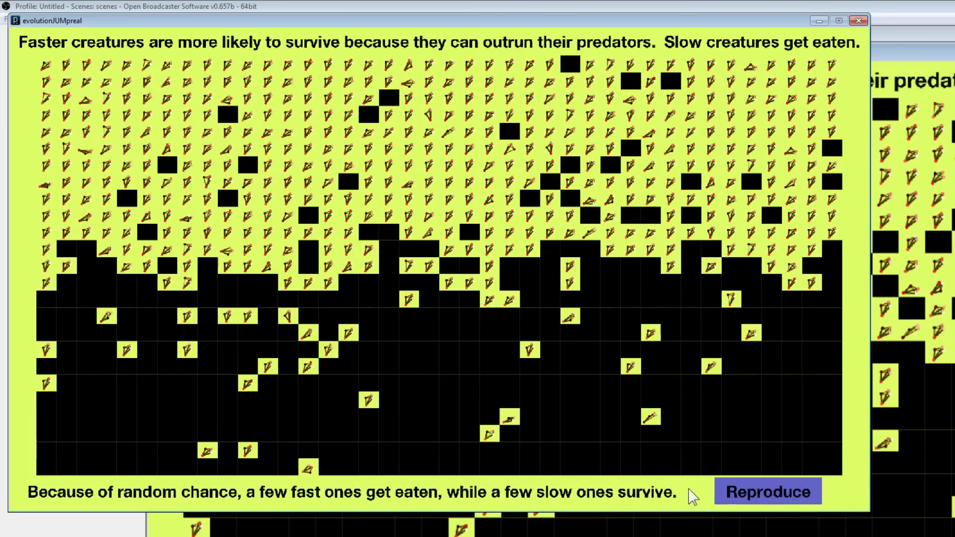
pyautogui.click(768, 492)
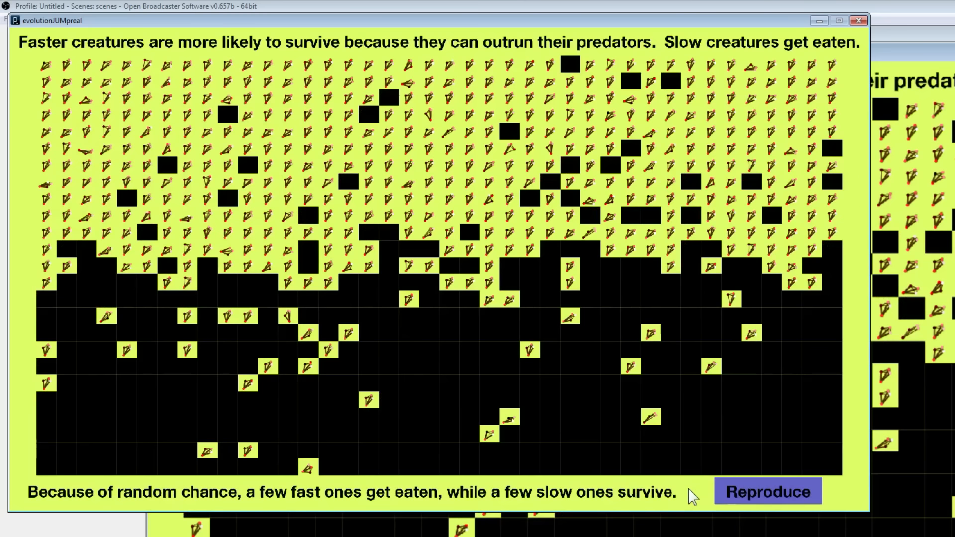